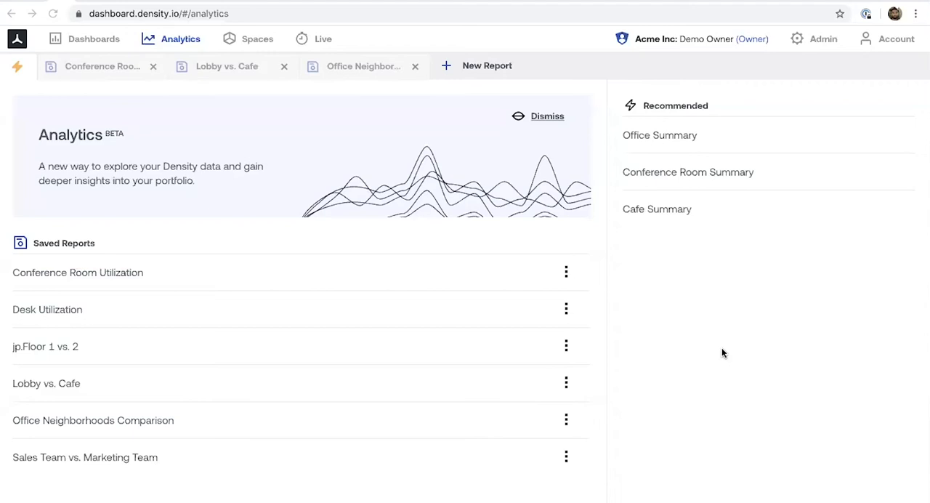
mouse_move(663, 363)
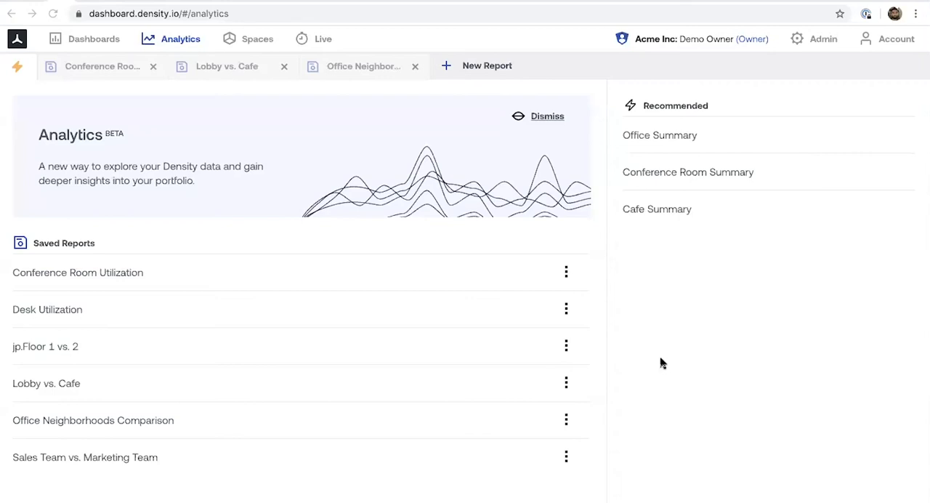
mouse_move(765, 212)
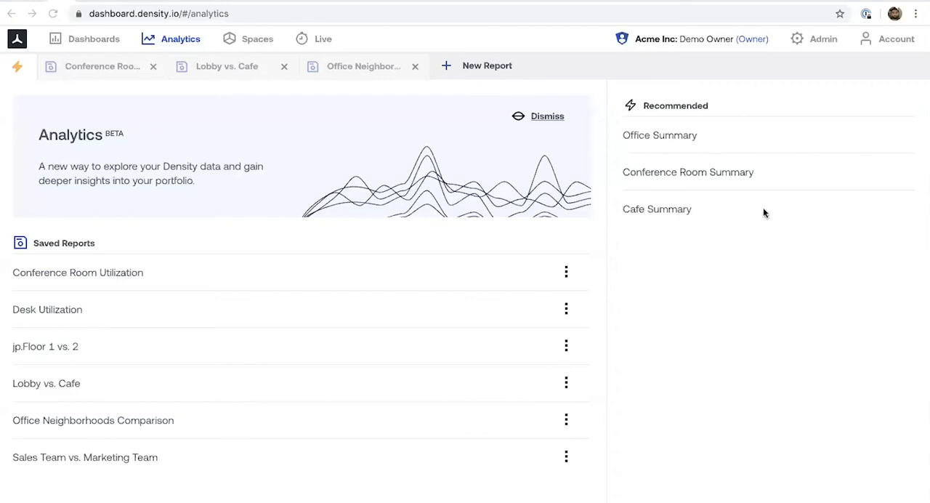
mouse_move(756, 222)
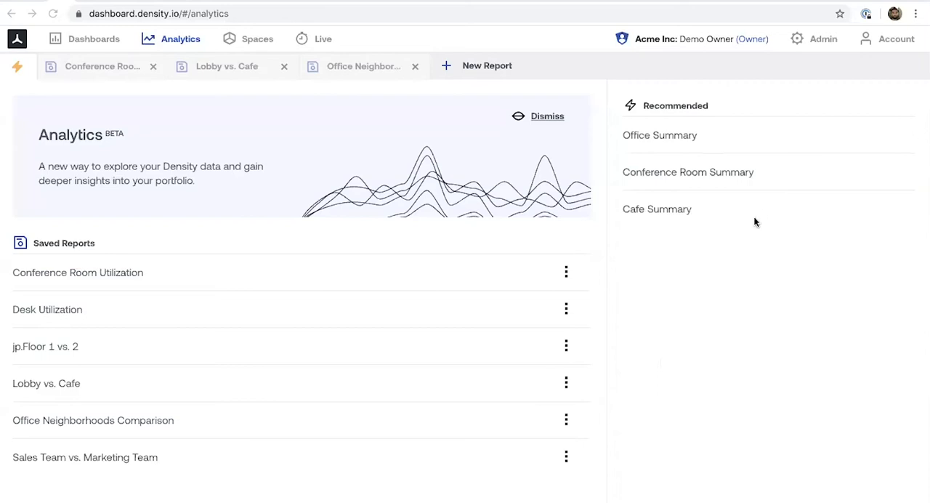
mouse_move(763, 258)
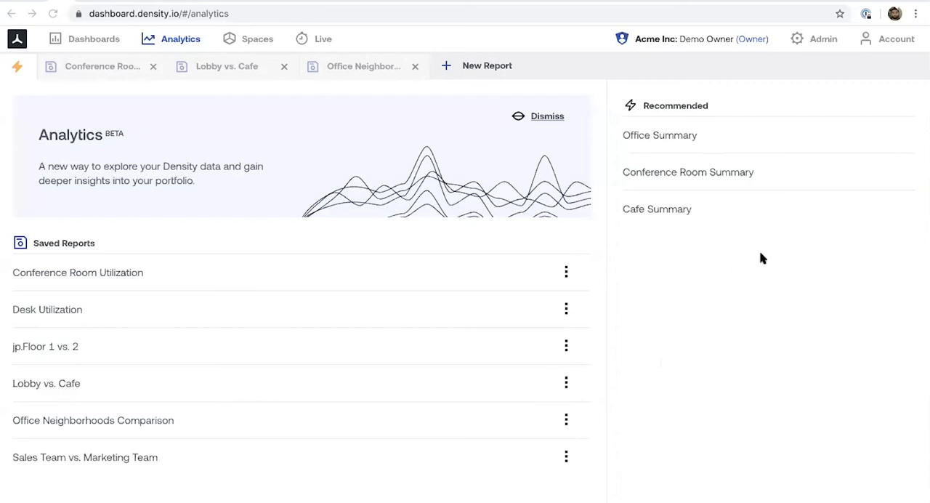
mouse_move(709, 261)
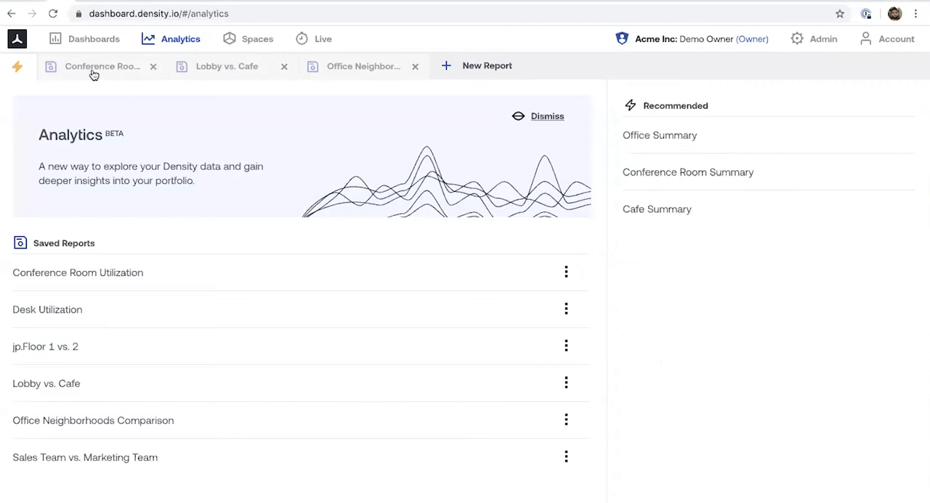
Open the Conference Room Utilization report and sort rooms by Peak Occupancy, Conference Room A first
left_click(96, 66)
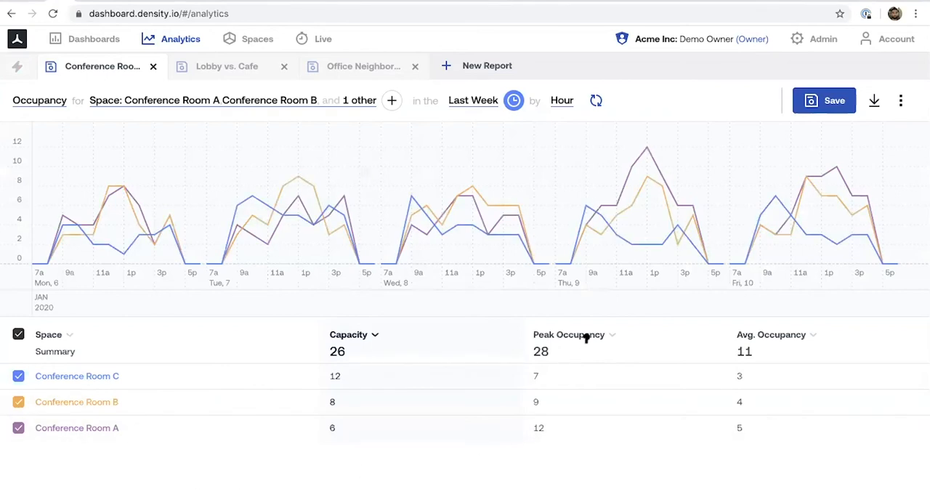
left_click(569, 334)
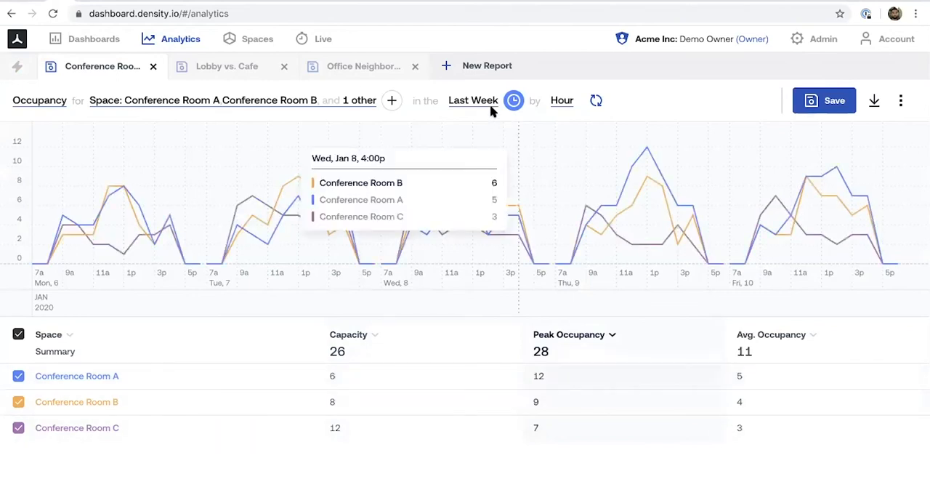
Change the report time range from Last Week to Last Month (December 2019)
left_click(473, 100)
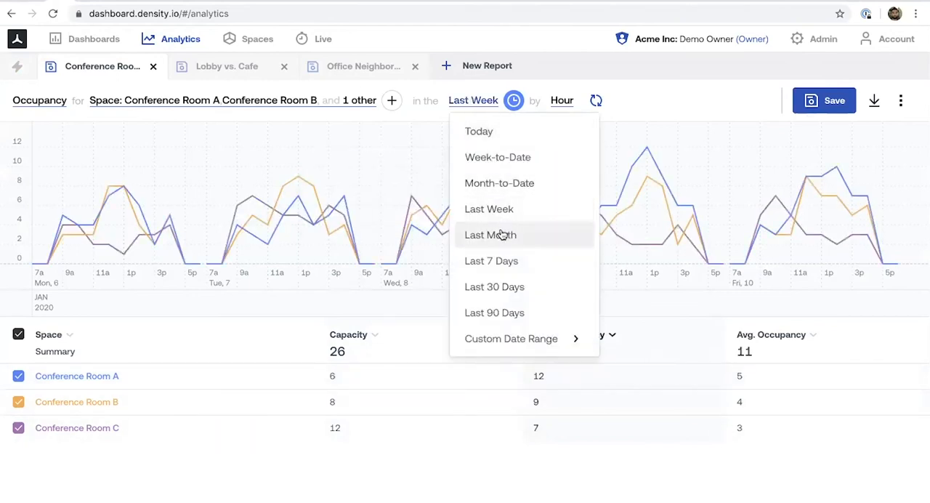
left_click(490, 234)
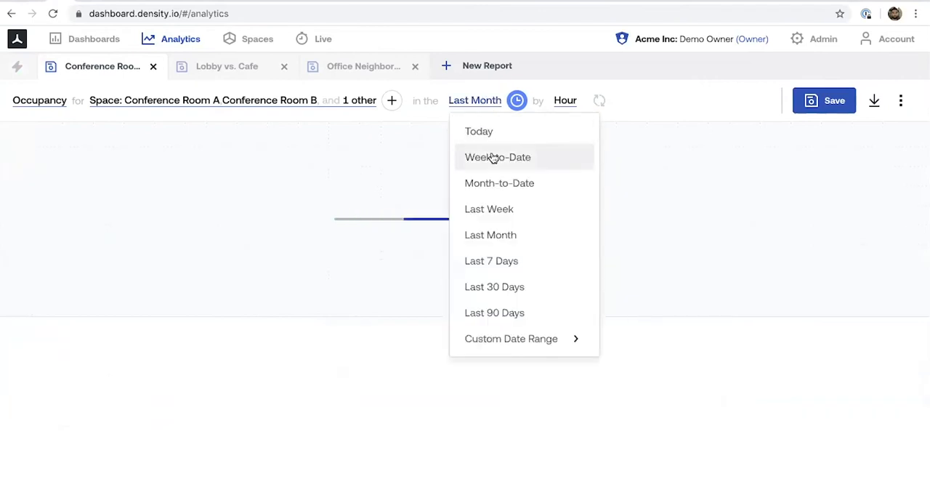
left_click(489, 210)
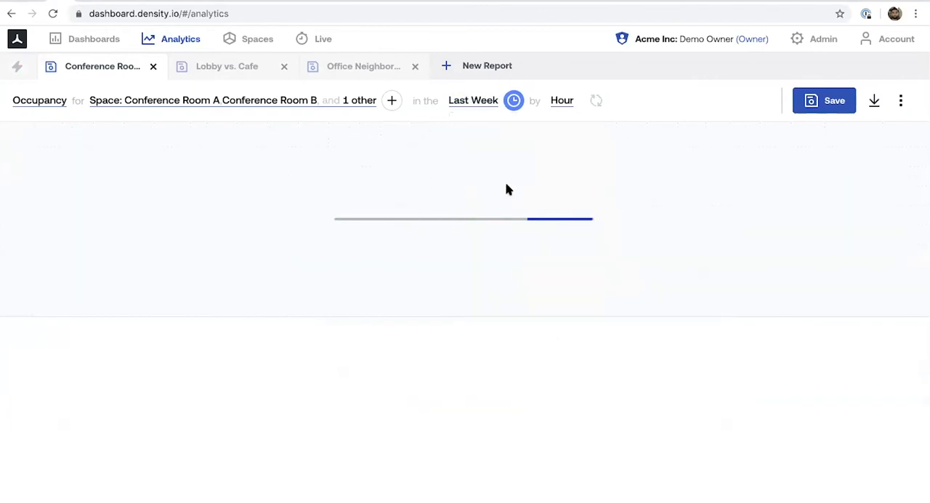
left_click(473, 100)
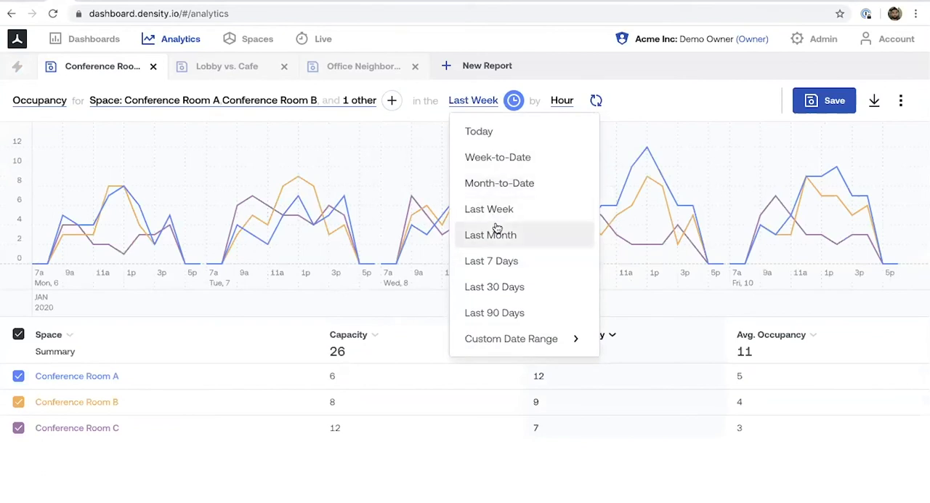
left_click(490, 234)
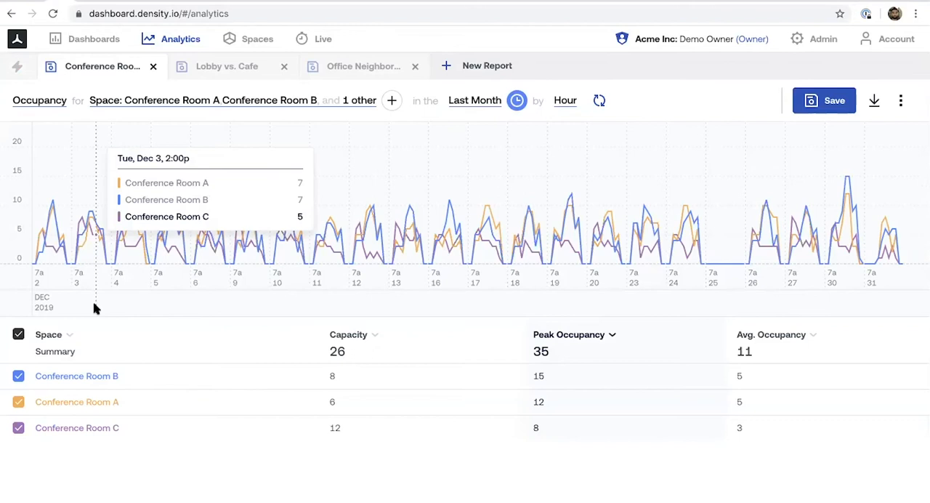
mouse_move(180, 455)
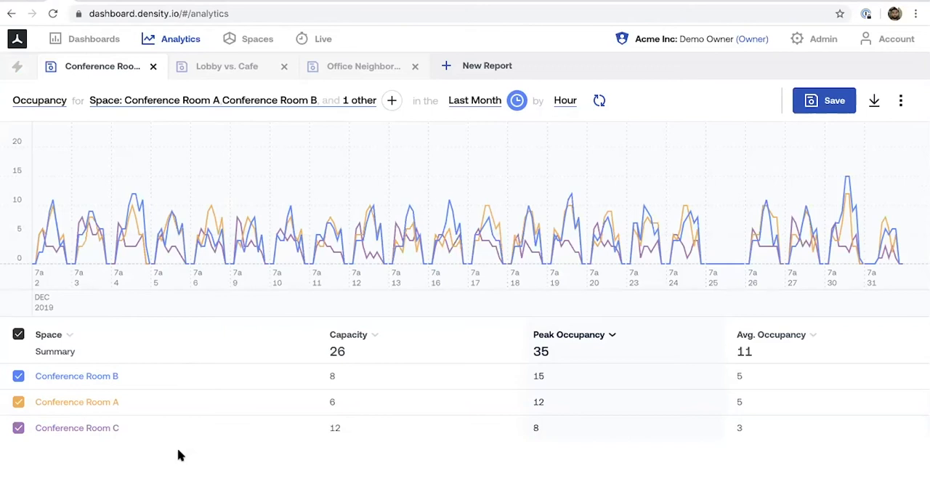
mouse_move(174, 455)
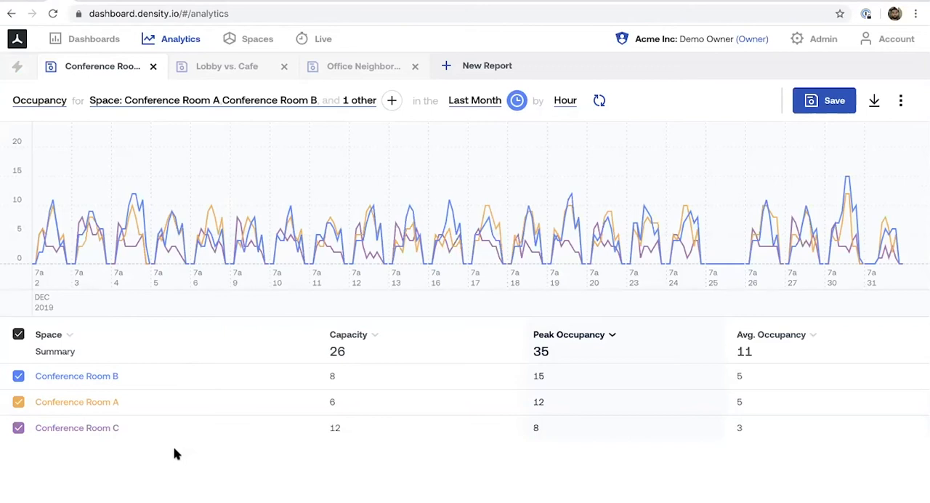
mouse_move(251, 225)
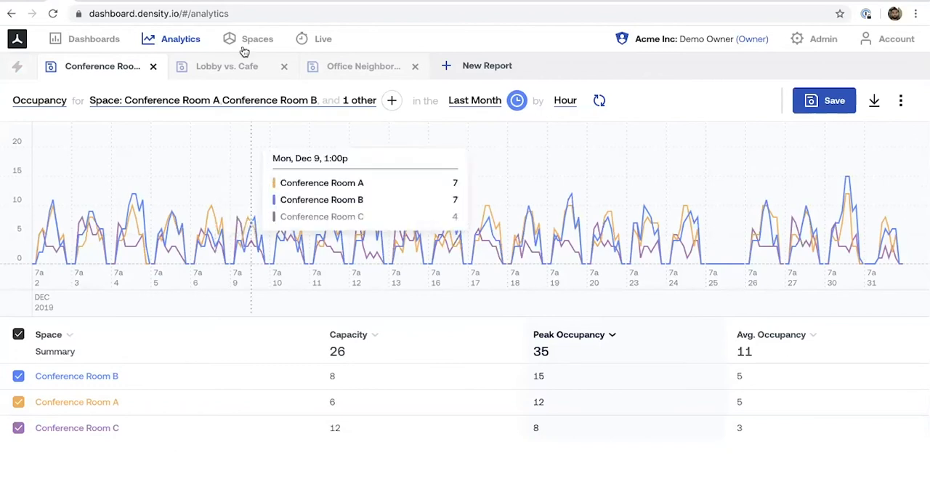
left_click(356, 65)
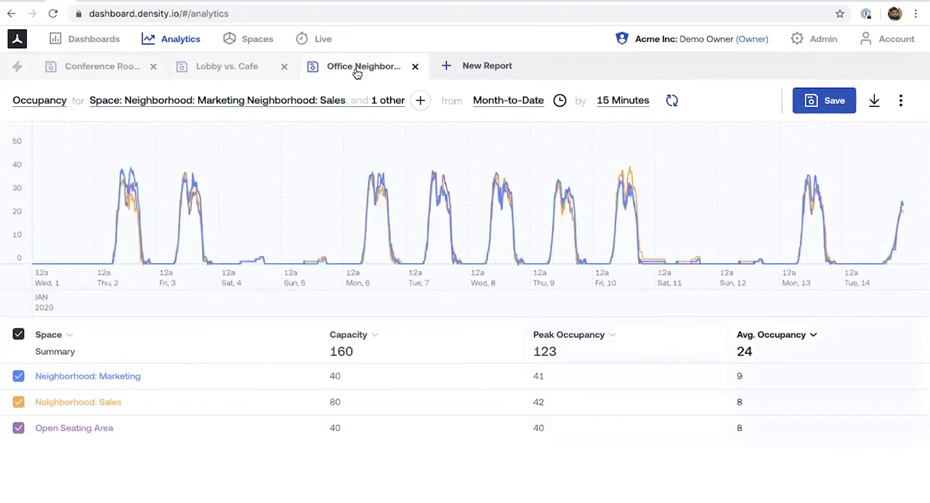
mouse_move(88, 75)
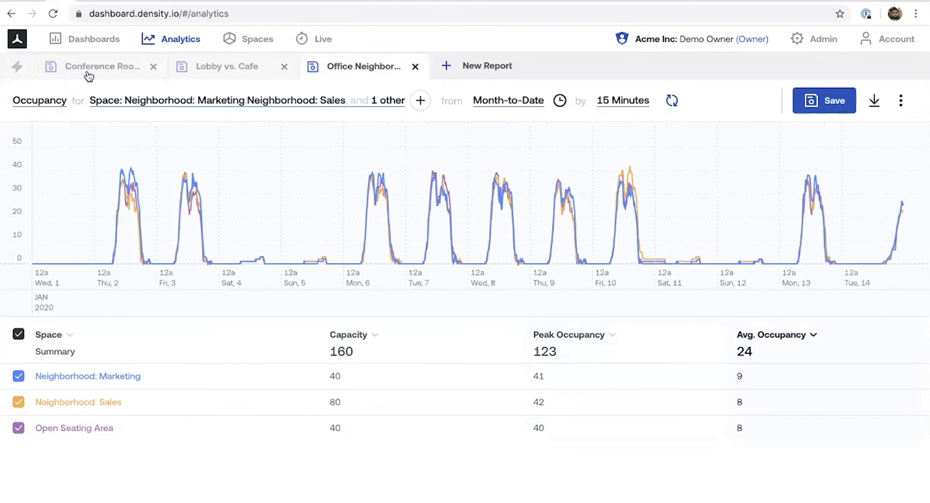
left_click(102, 67)
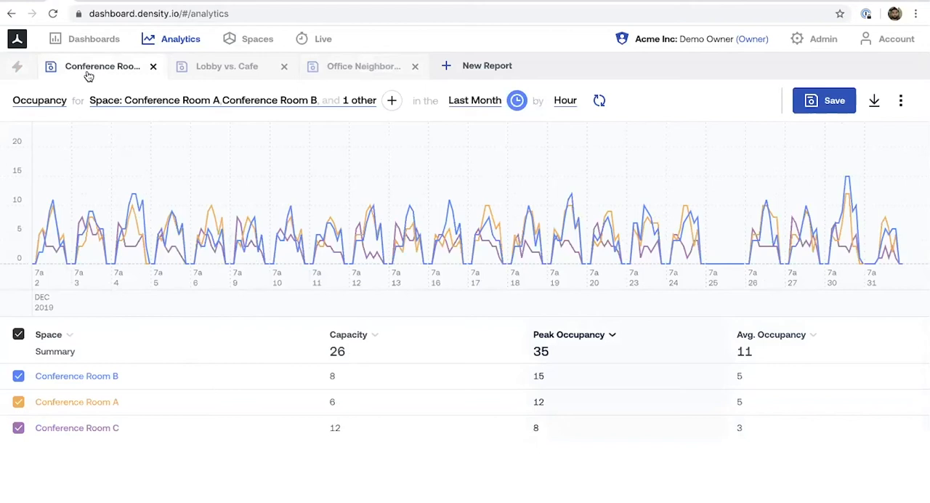
mouse_move(145, 218)
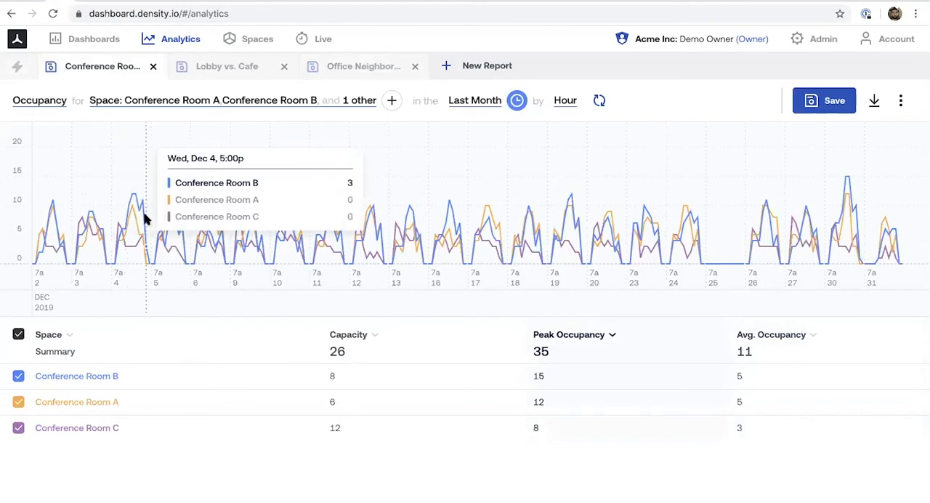
mouse_move(171, 347)
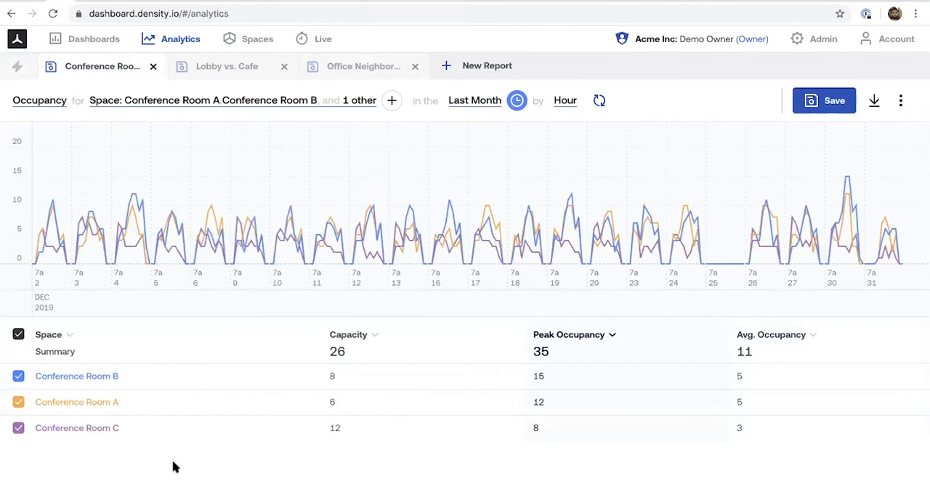
mouse_move(169, 474)
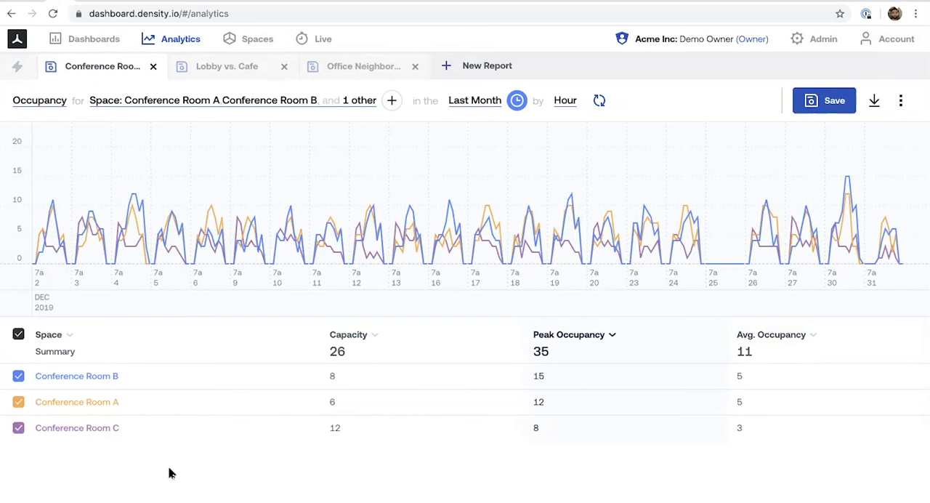
mouse_move(234, 495)
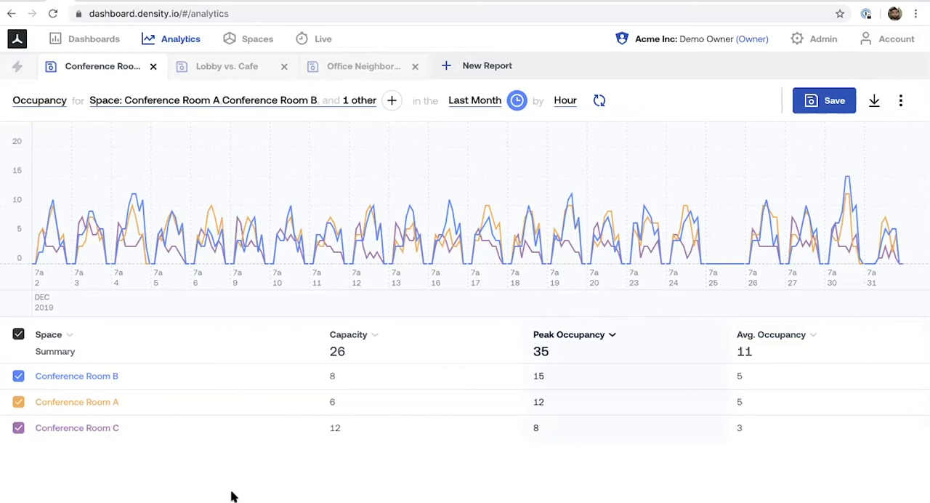
mouse_move(185, 483)
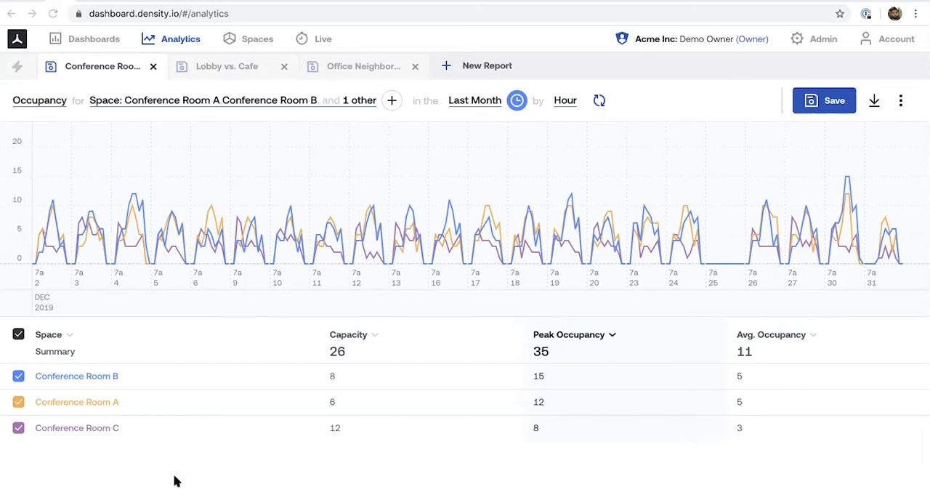
mouse_move(182, 481)
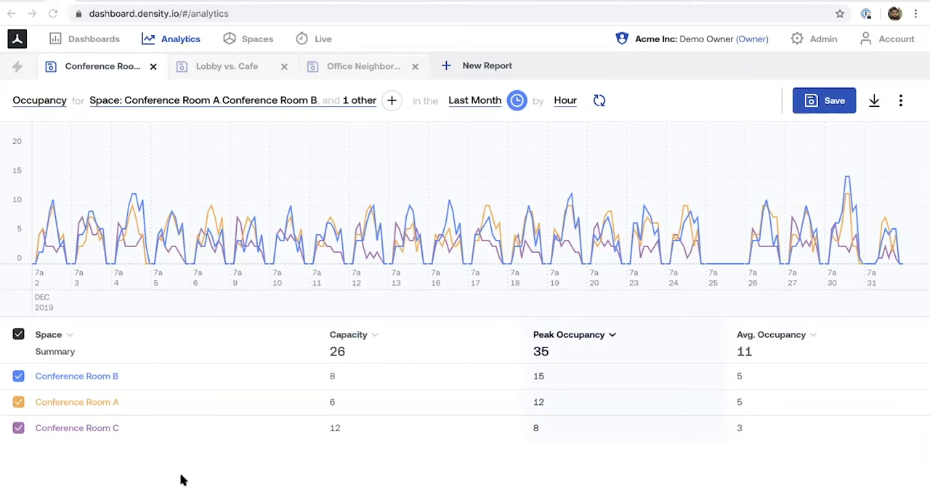
mouse_move(190, 479)
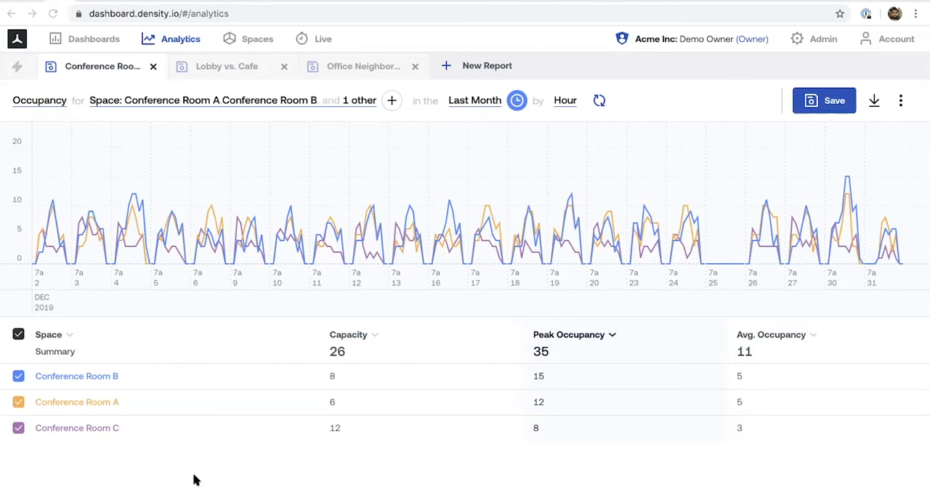
mouse_move(236, 500)
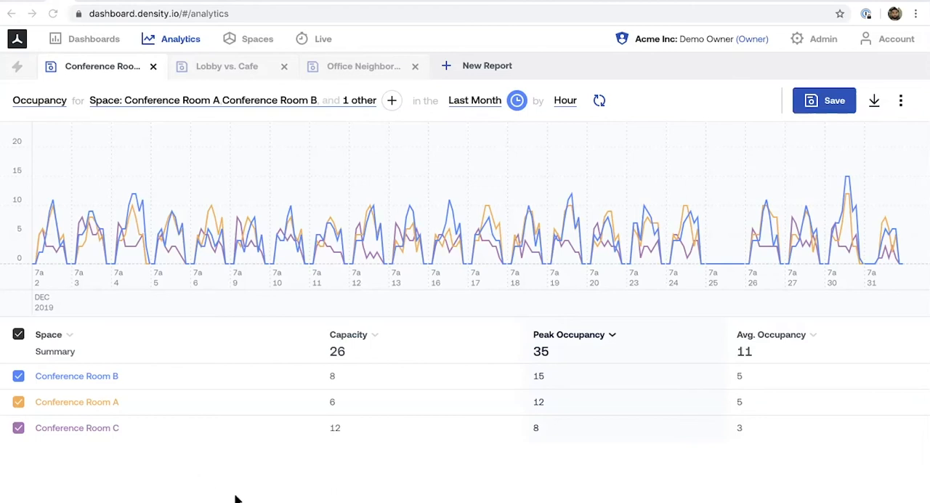
mouse_move(215, 171)
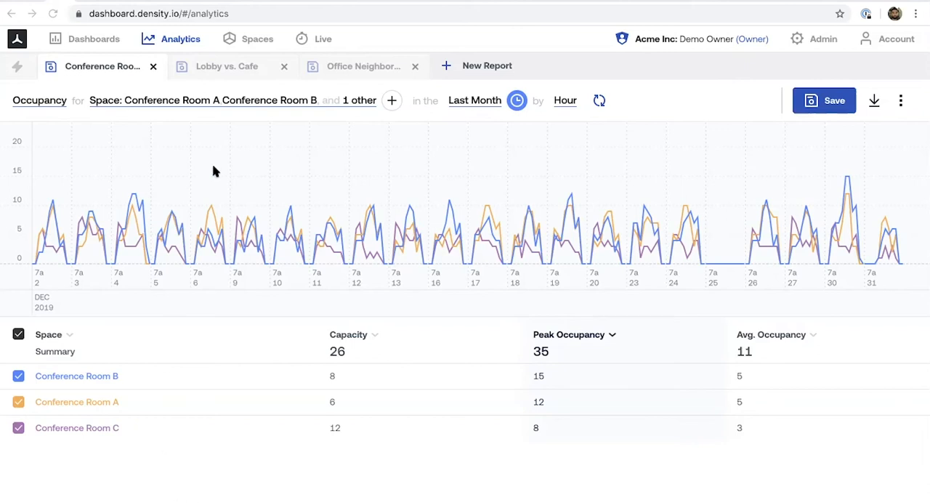
mouse_move(231, 66)
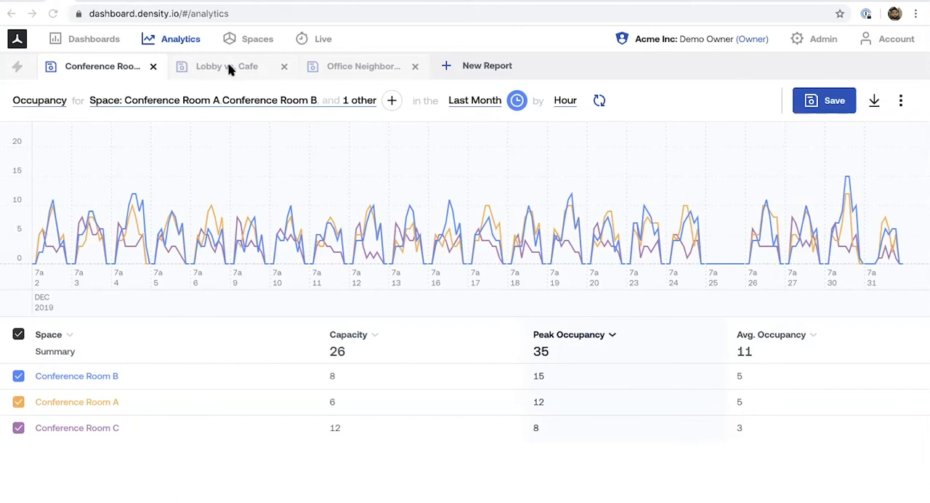
left_click(358, 66)
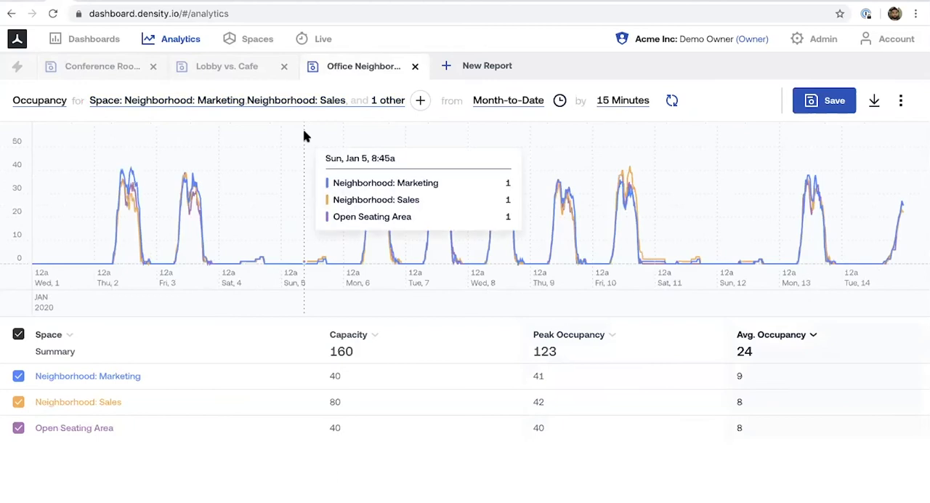
mouse_move(104, 492)
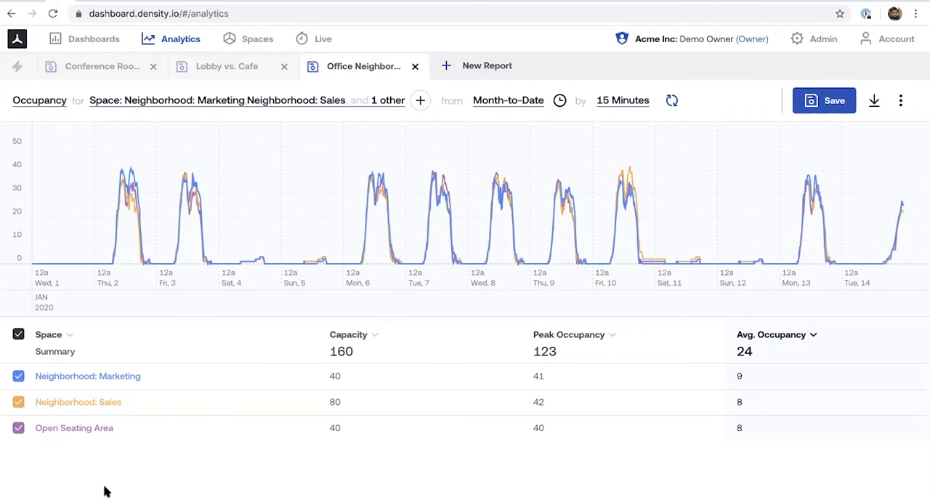
Set the neighborhood report metric to Utilization instead of Occupancy
left_click(39, 100)
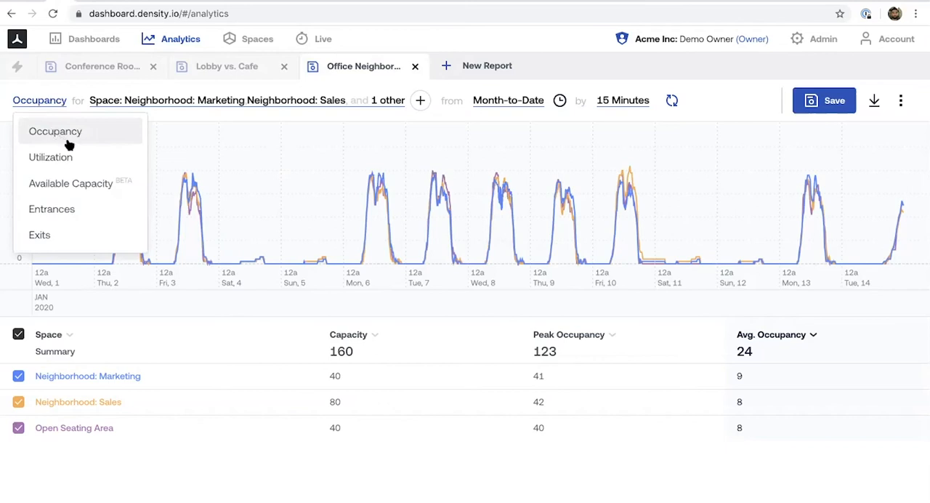
left_click(51, 157)
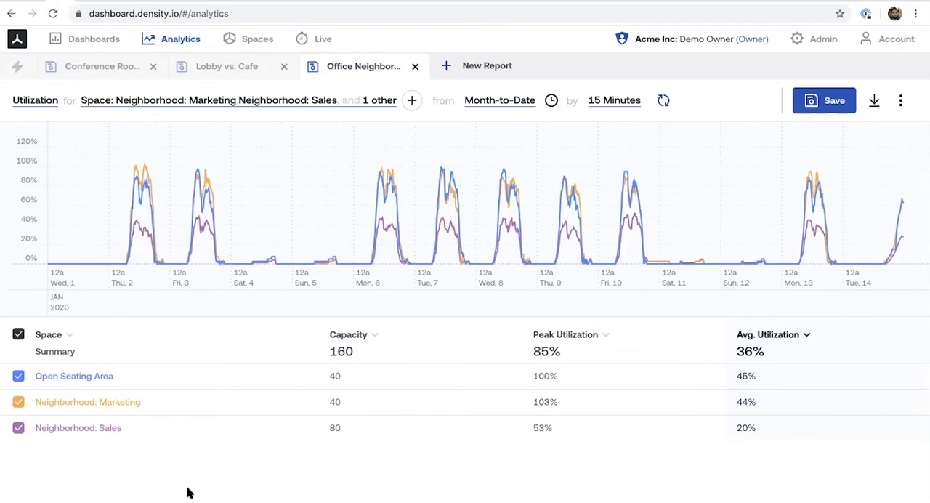
mouse_move(37, 490)
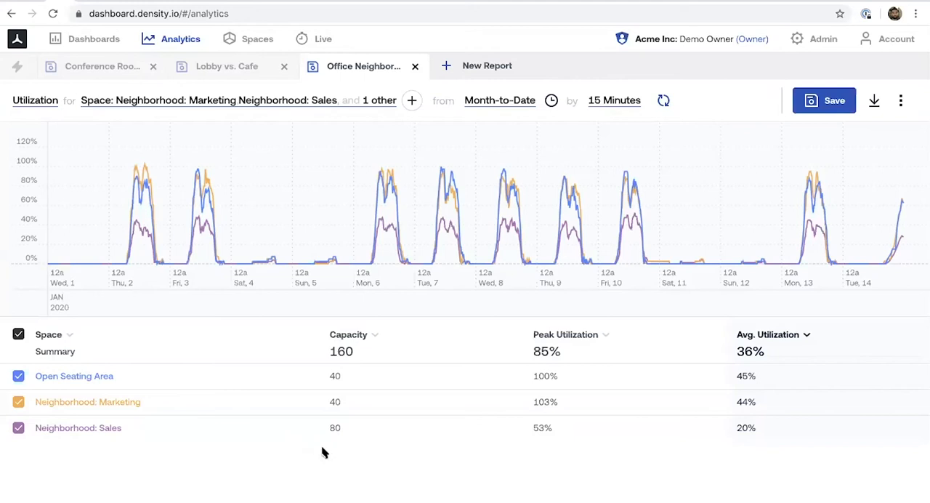
mouse_move(394, 461)
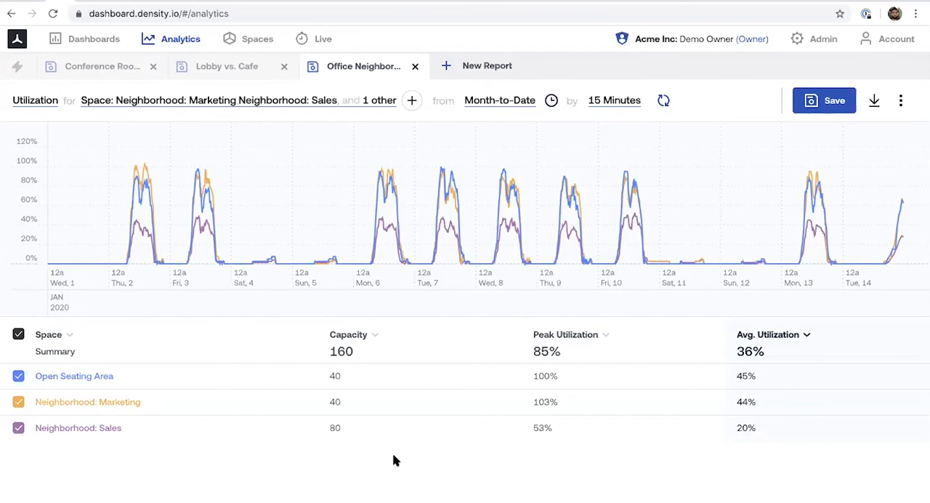
mouse_move(394, 460)
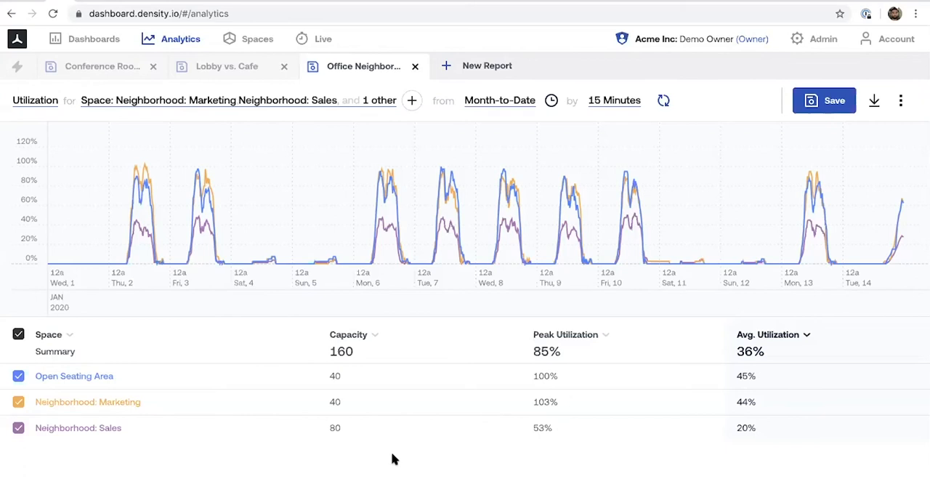
mouse_move(398, 457)
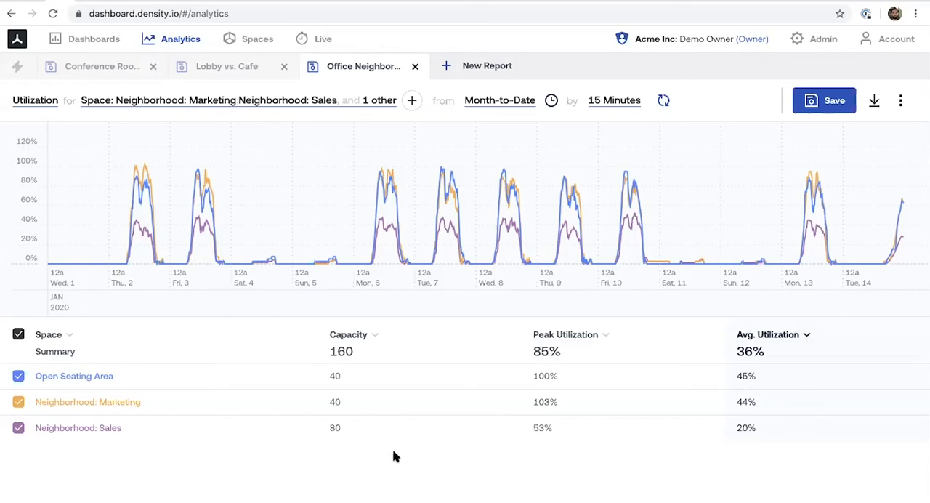
mouse_move(383, 449)
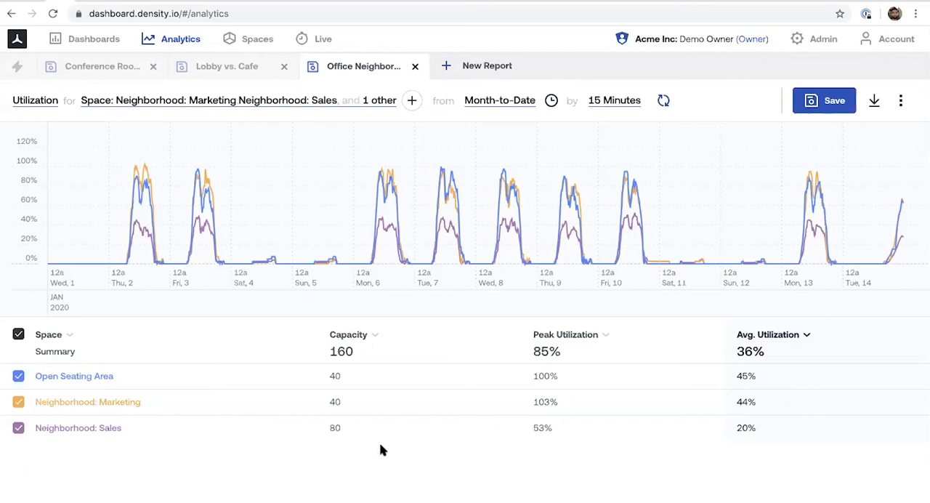
mouse_move(385, 448)
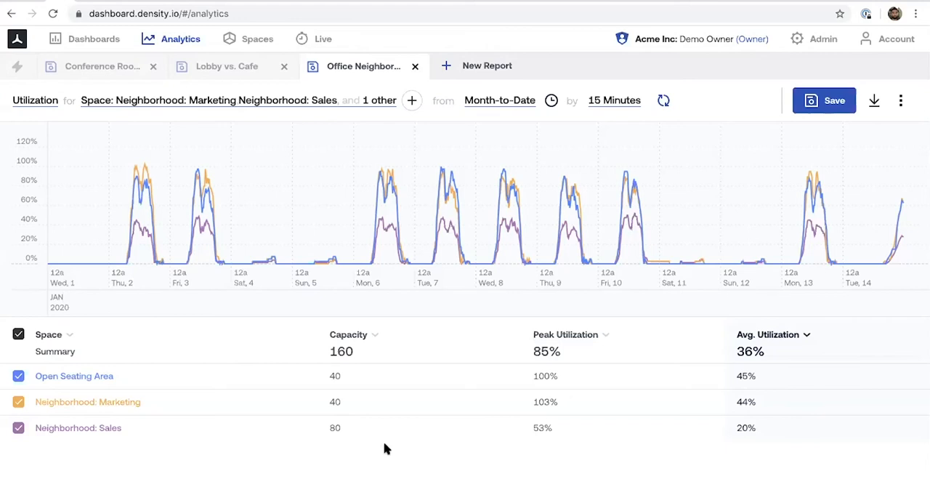
mouse_move(380, 450)
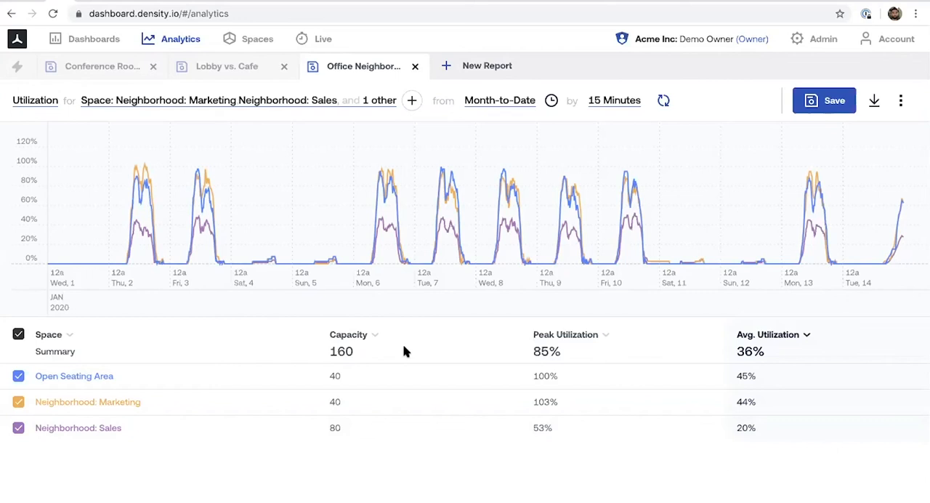
mouse_move(418, 347)
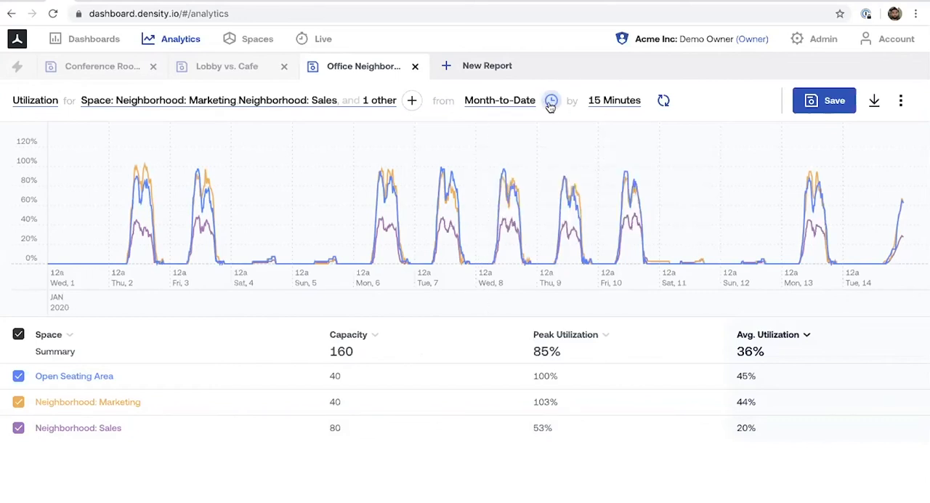
left_click(551, 100)
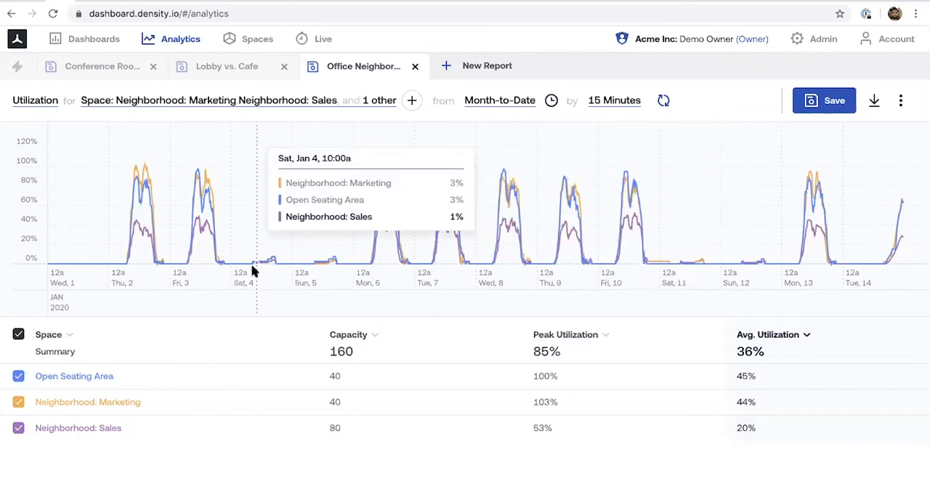
mouse_move(336, 264)
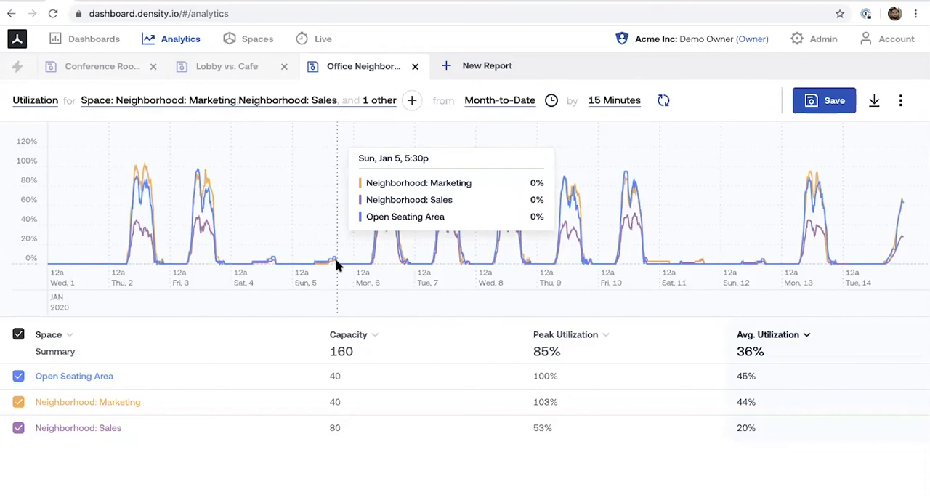
mouse_move(609, 145)
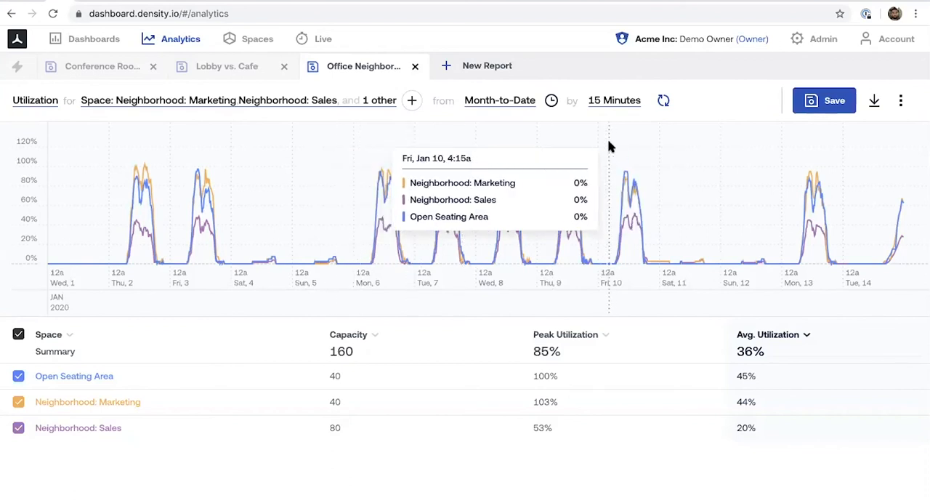
Apply a Mon–Fri, 7:45am–6:15pm time-of-day filter to the utilization report
left_click(551, 100)
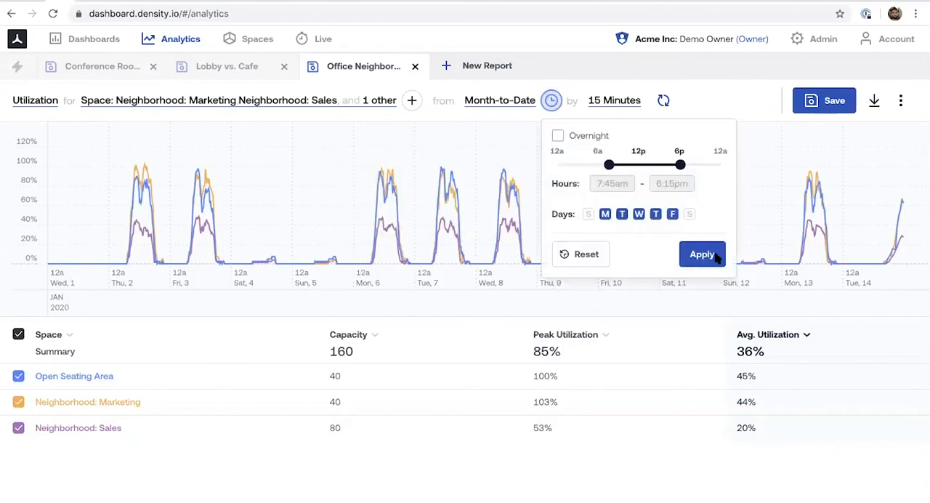
left_click(702, 254)
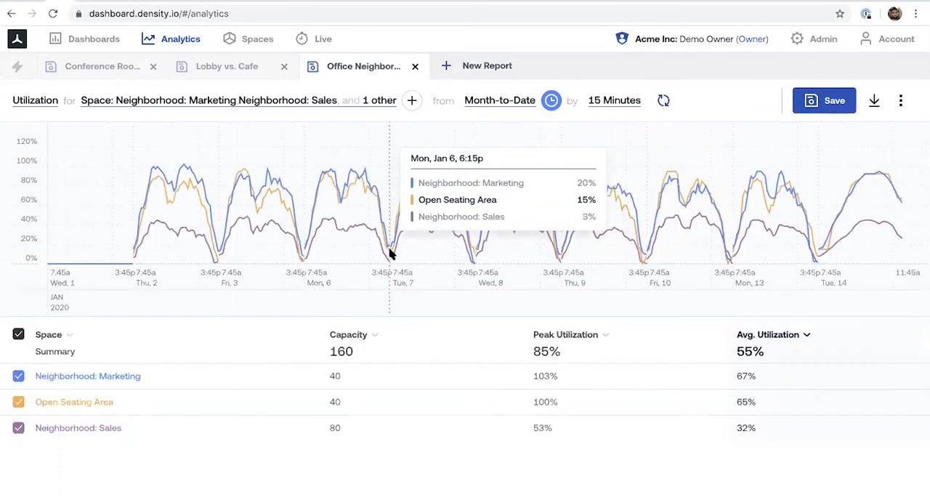
mouse_move(452, 223)
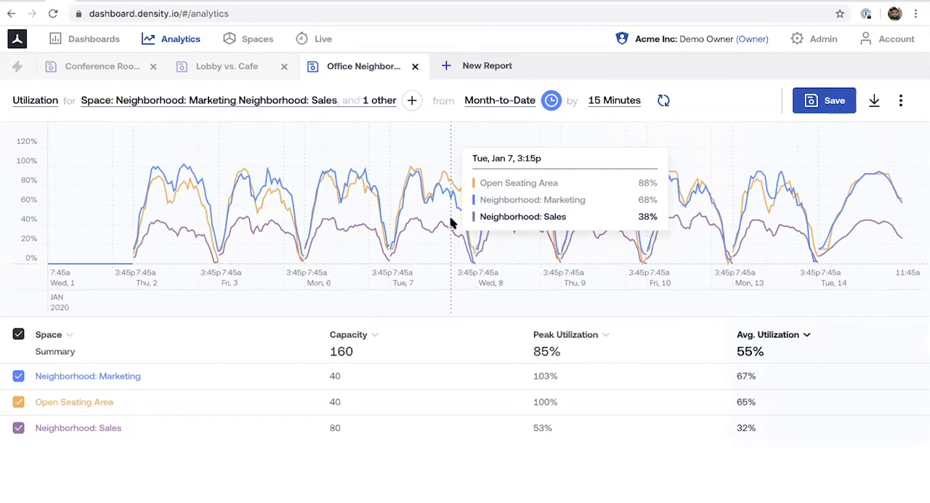
mouse_move(443, 222)
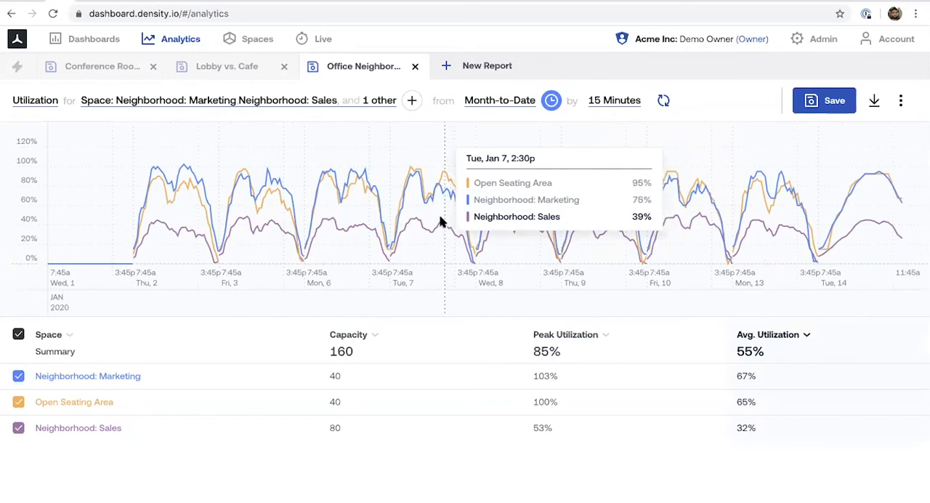
Switch to the Lobby vs. Cafe report showing last week's hourly occupancy
left_click(226, 66)
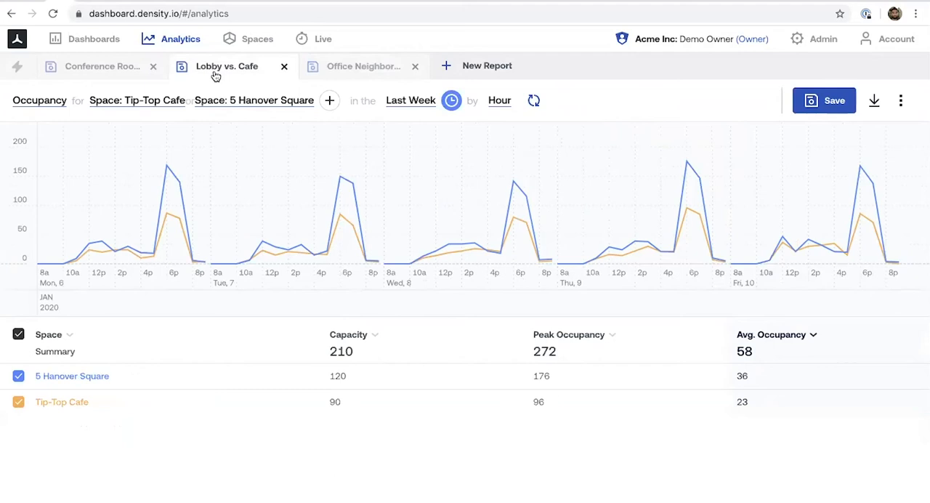
mouse_move(218, 71)
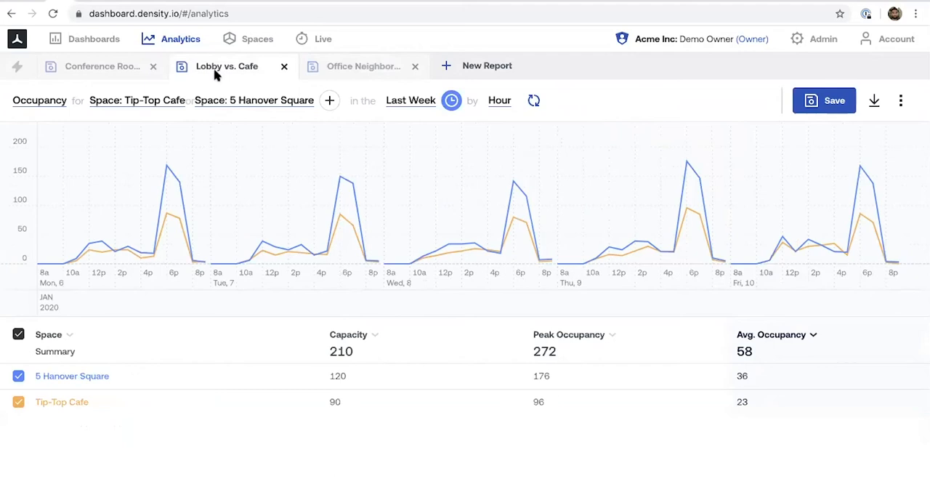
mouse_move(70, 455)
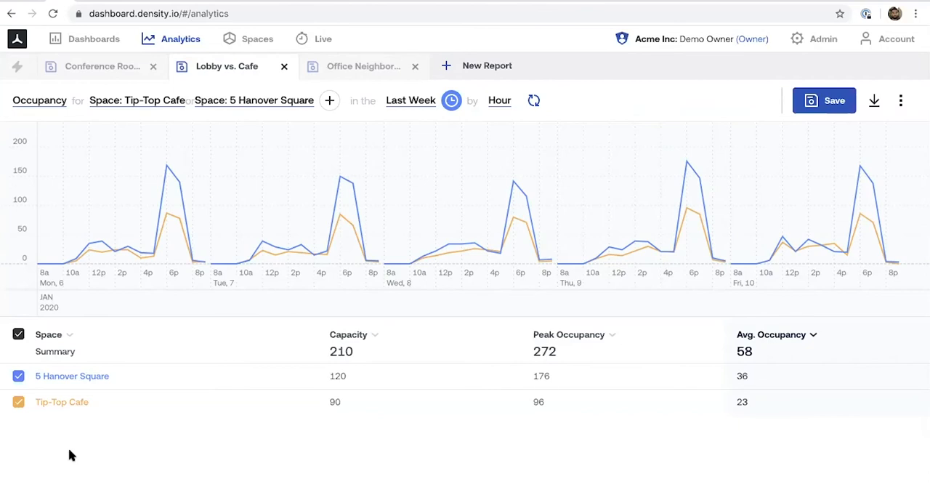
mouse_move(173, 271)
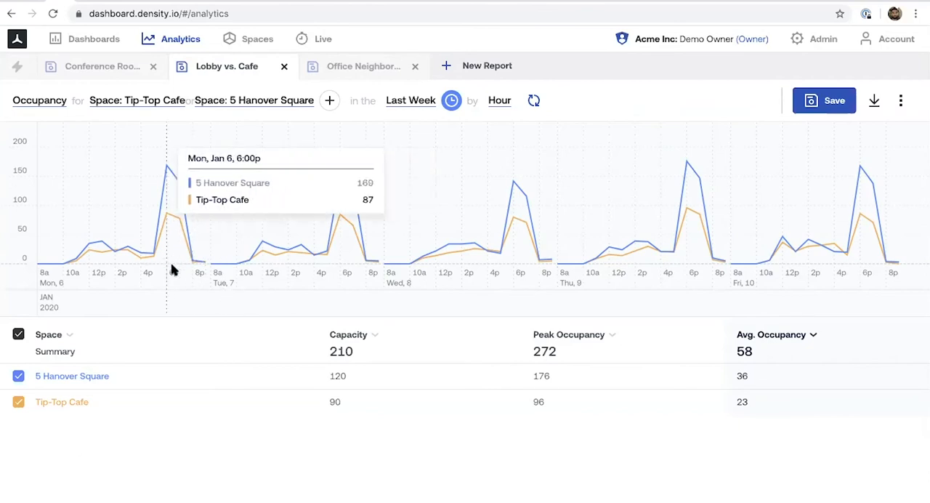
mouse_move(174, 222)
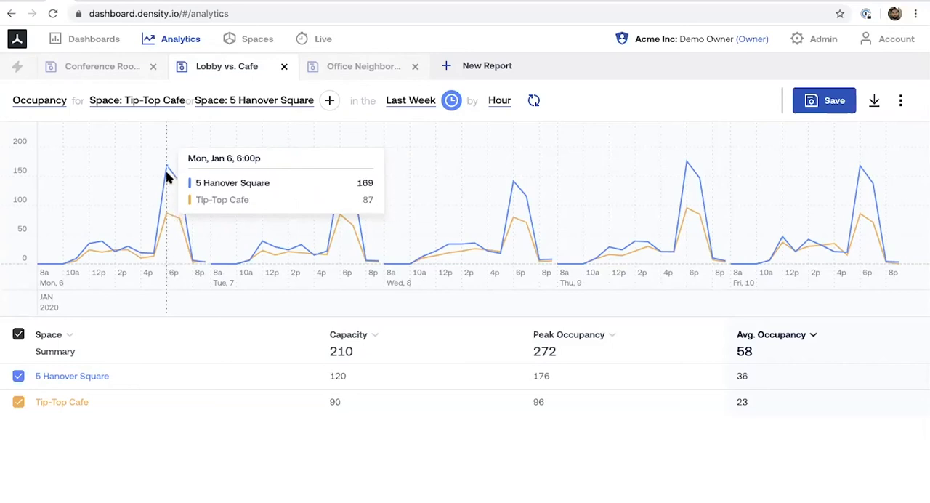
mouse_move(167, 198)
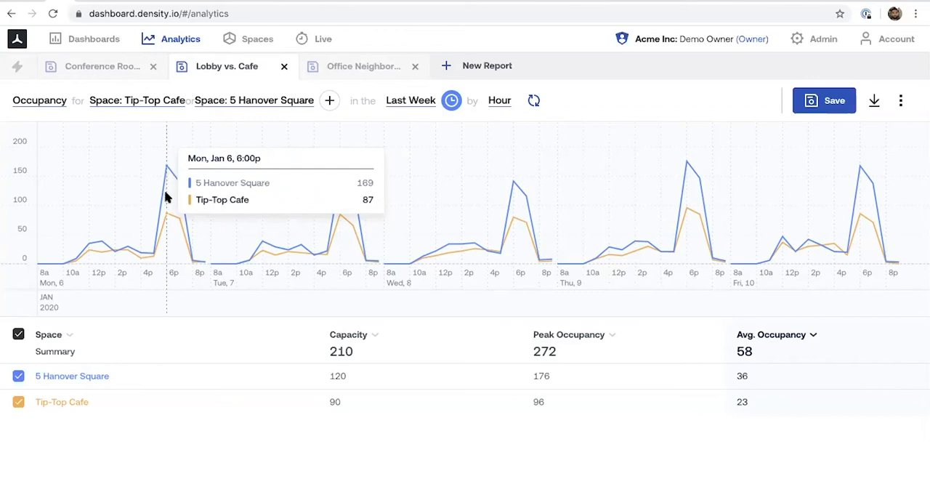
mouse_move(163, 210)
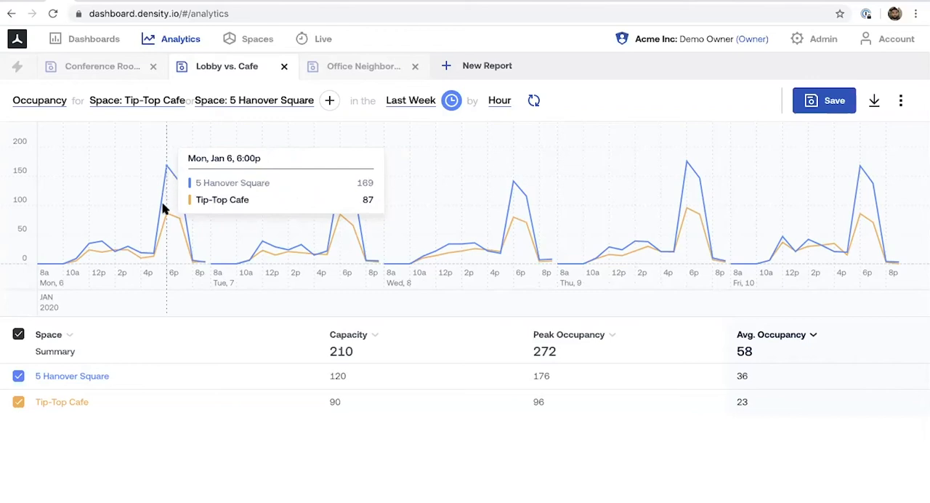
mouse_move(162, 473)
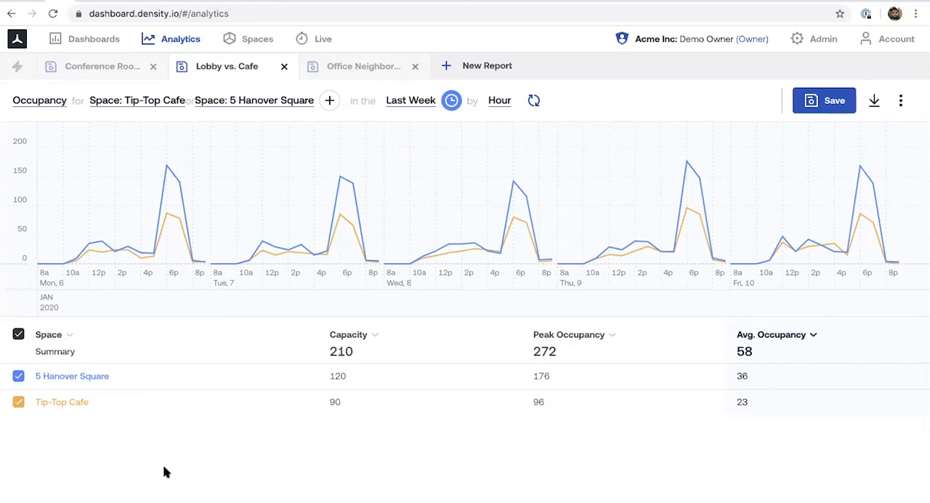
mouse_move(46, 101)
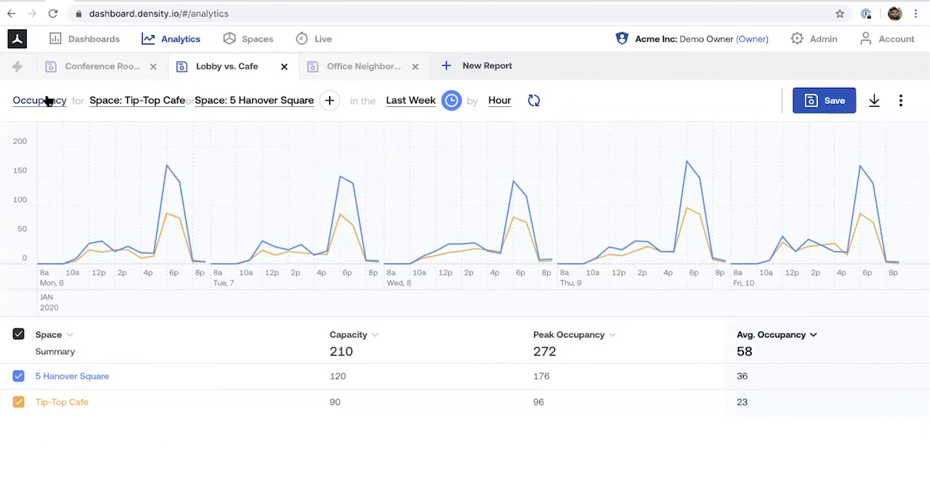
Chart Available Capacity and apply a new Person/Desk monthly cost, giving $61,200 average savings
left_click(40, 100)
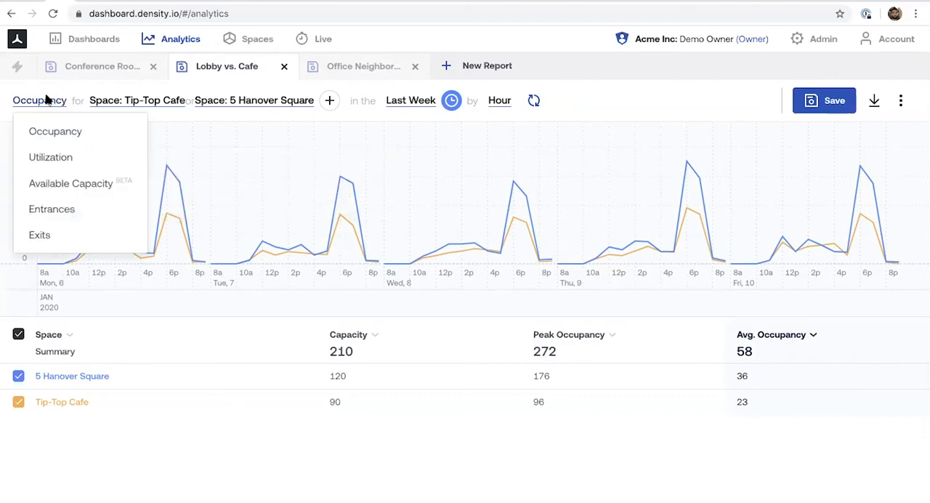
mouse_move(75, 187)
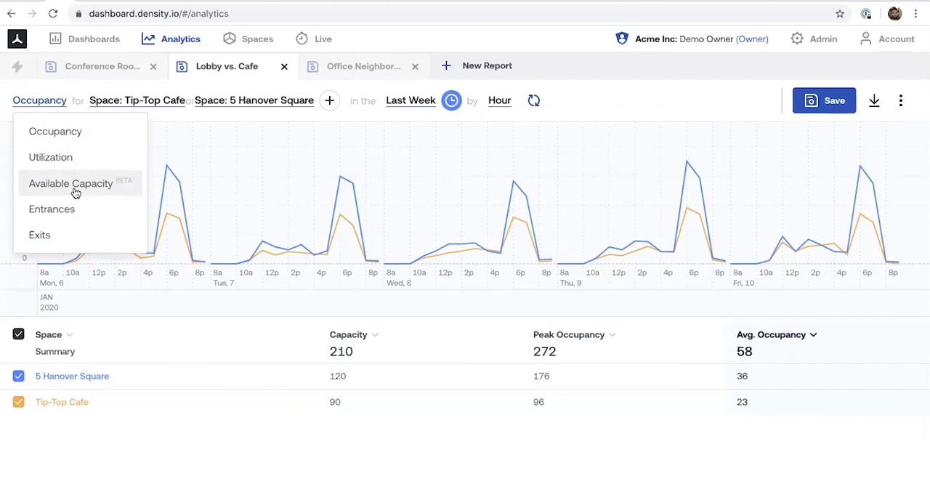
left_click(70, 183)
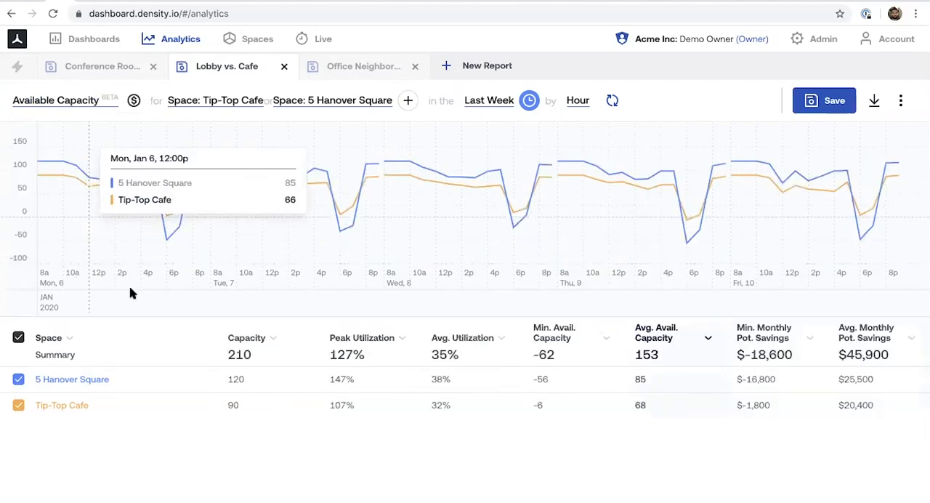
mouse_move(123, 392)
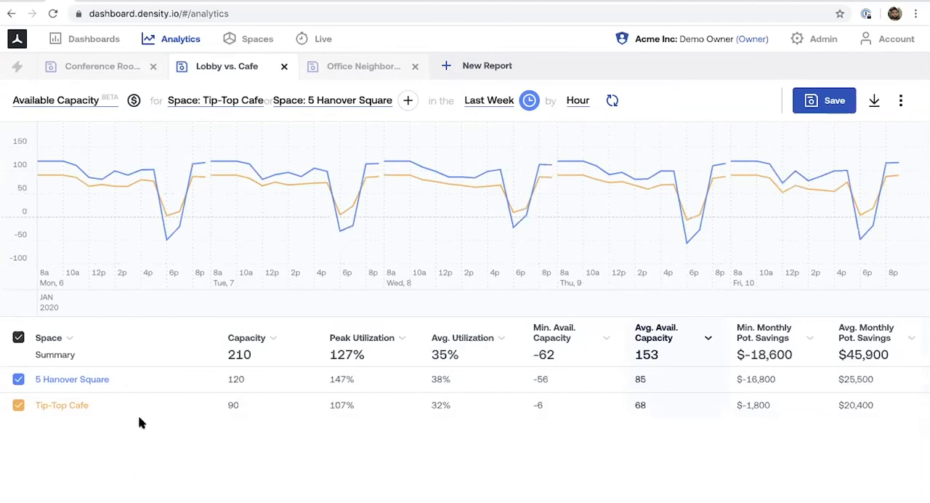
left_click(134, 101)
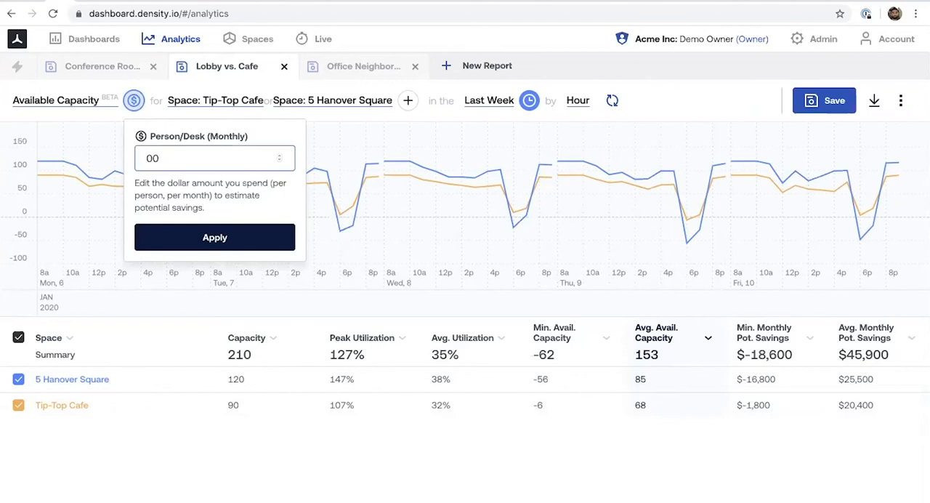
left_click(215, 237)
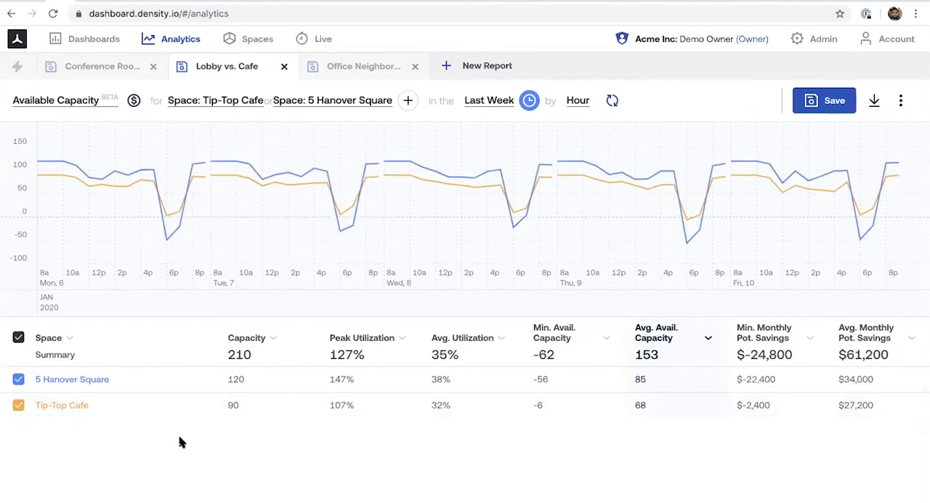
mouse_move(923, 436)
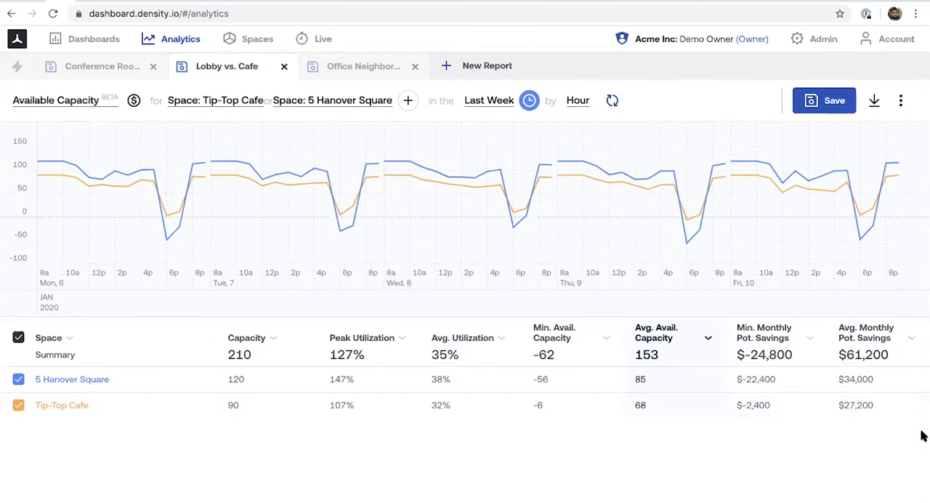
mouse_move(787, 358)
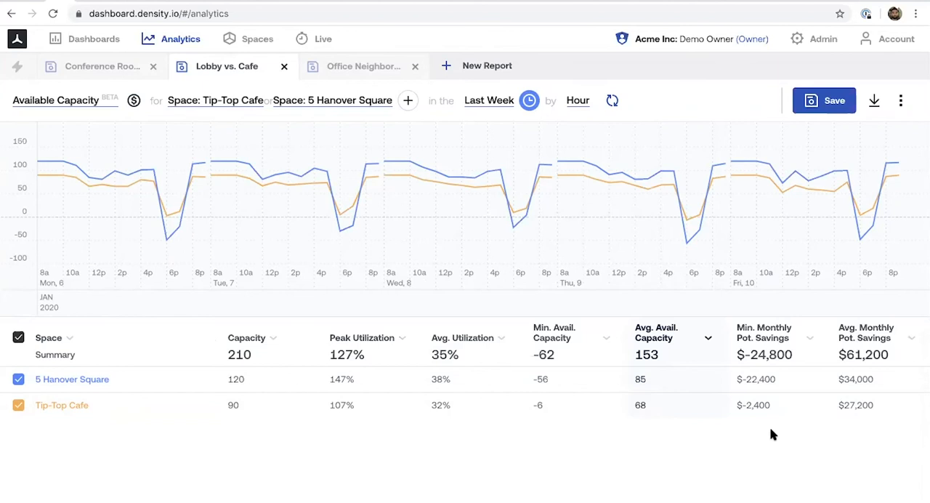
Open the Office Neighborhoods report and chart Available Capacity, estimating $40,950 monthly savings
left_click(360, 67)
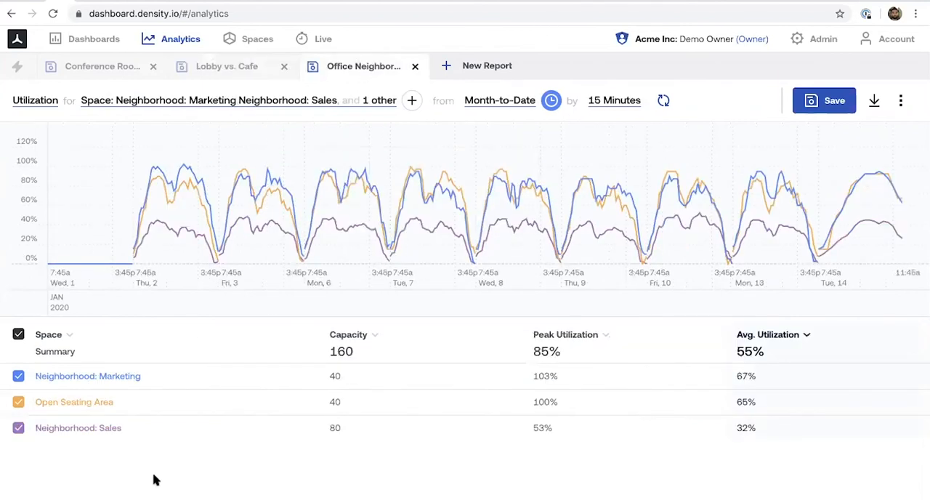
mouse_move(152, 474)
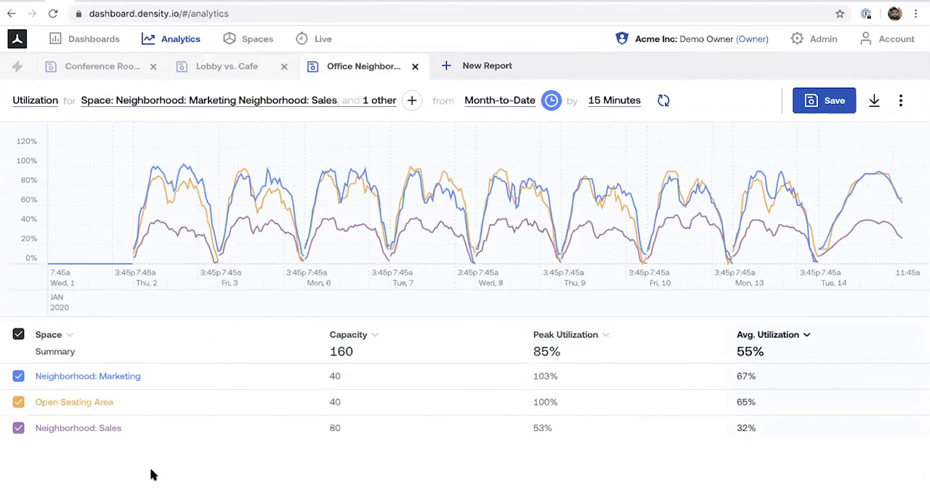
mouse_move(42, 188)
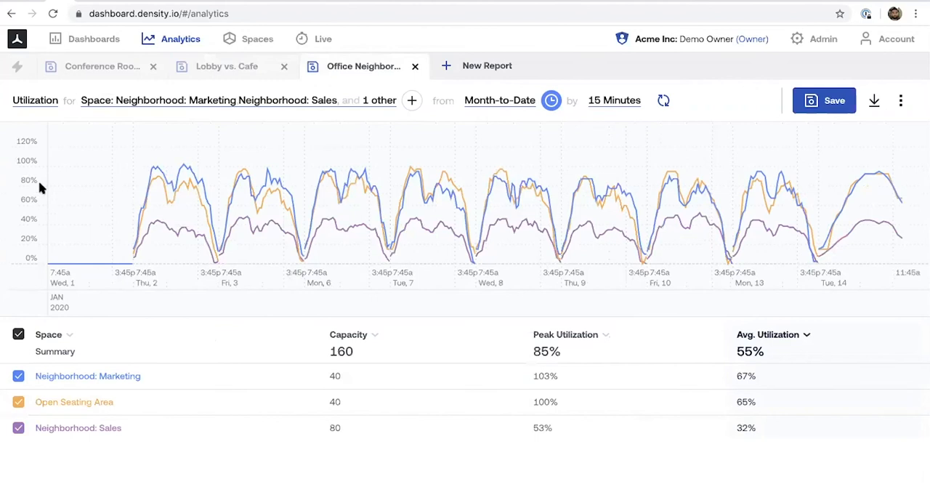
left_click(35, 100)
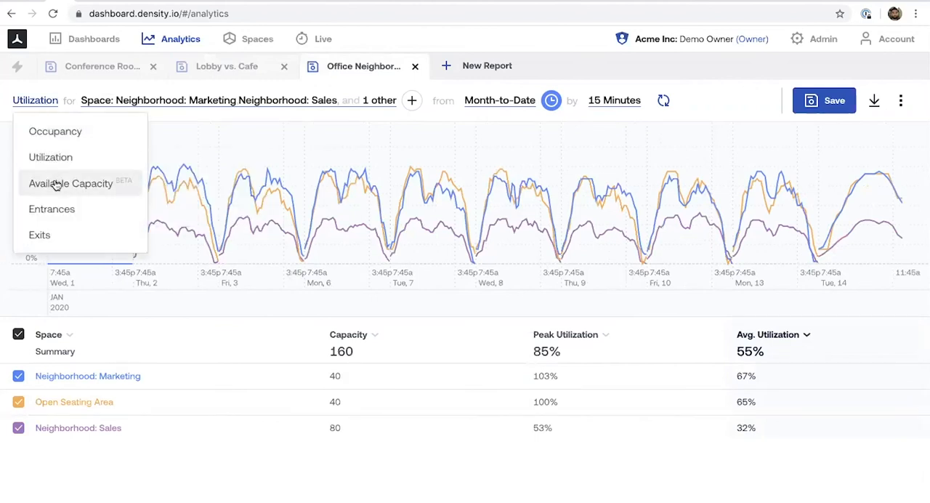
left_click(70, 183)
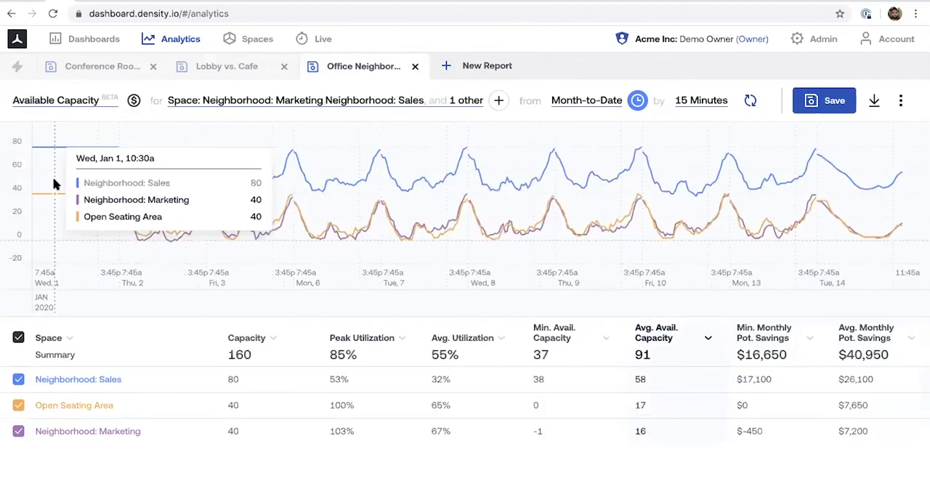
mouse_move(37, 106)
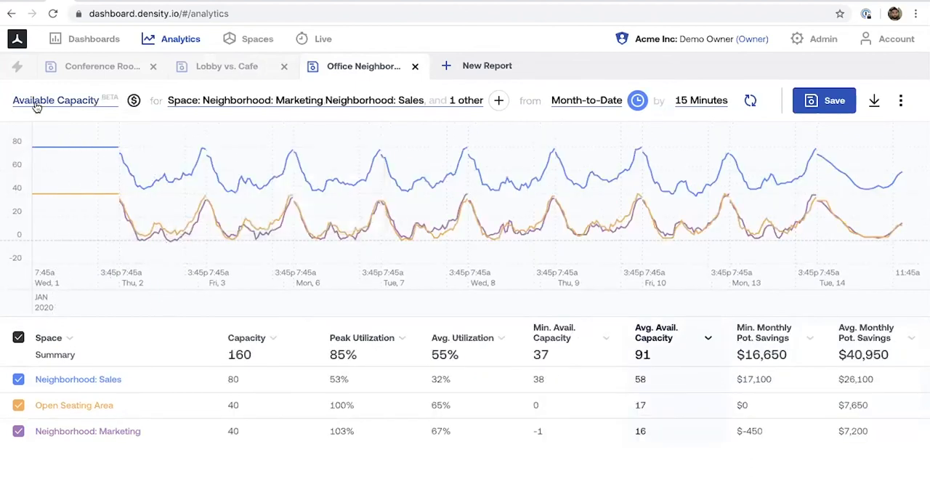
mouse_move(470, 260)
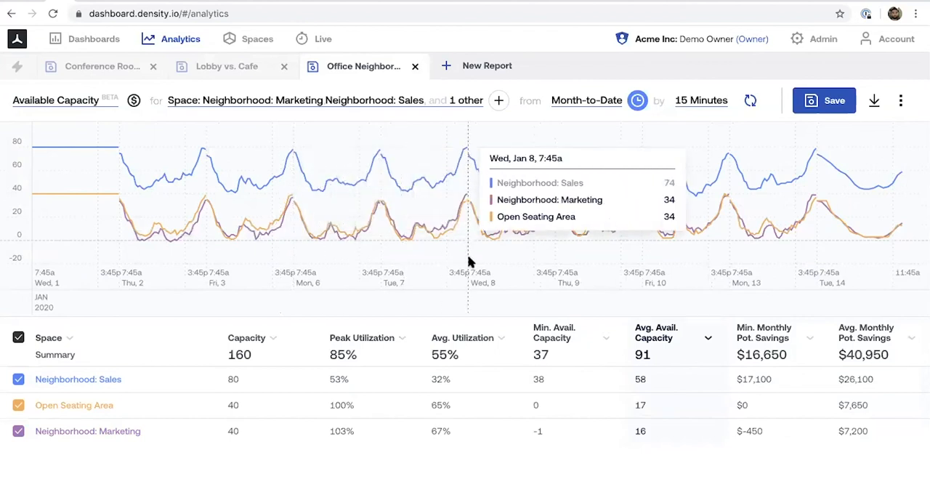
mouse_move(454, 253)
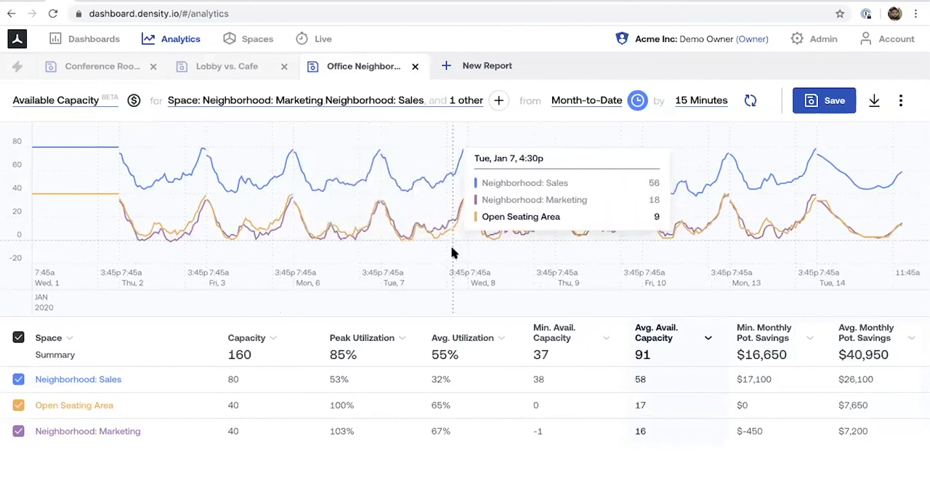
mouse_move(380, 156)
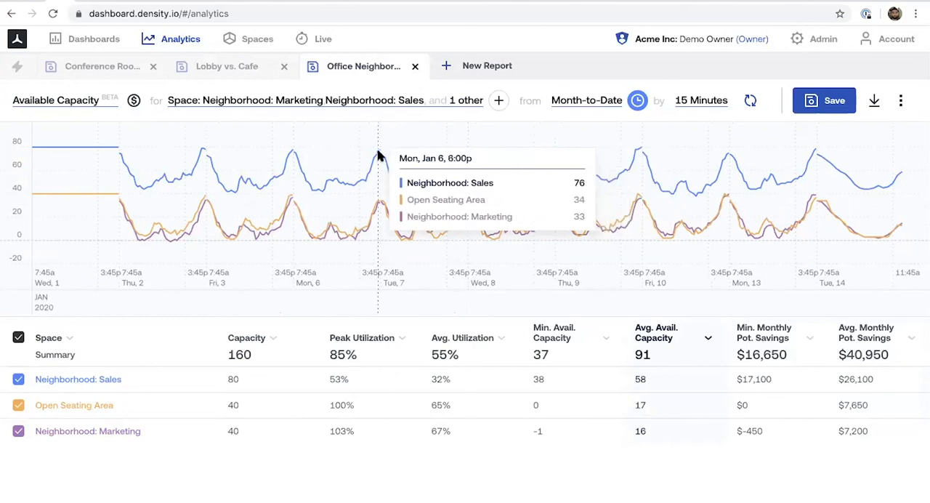
mouse_move(383, 154)
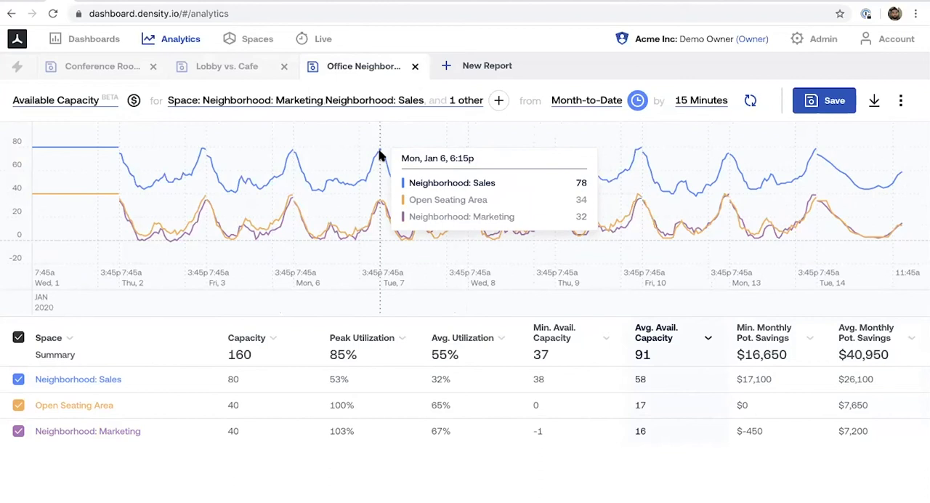
mouse_move(817, 485)
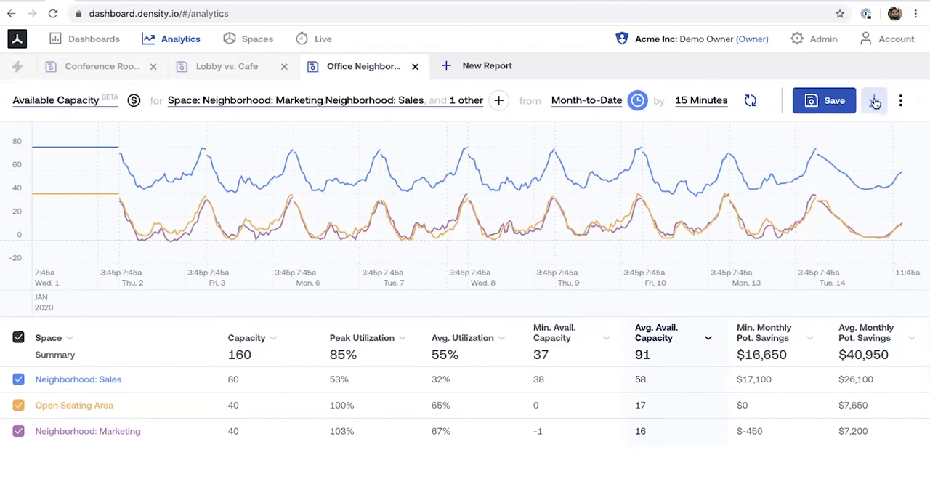
left_click(874, 101)
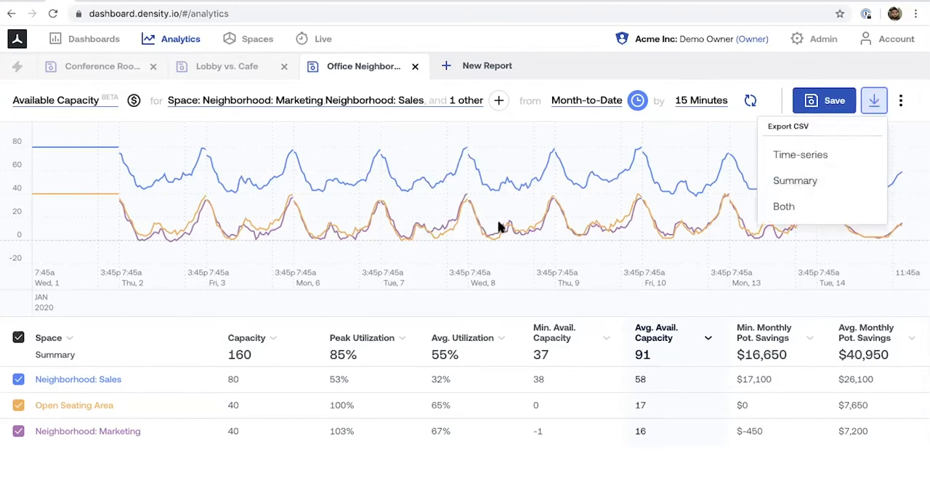
mouse_move(500, 227)
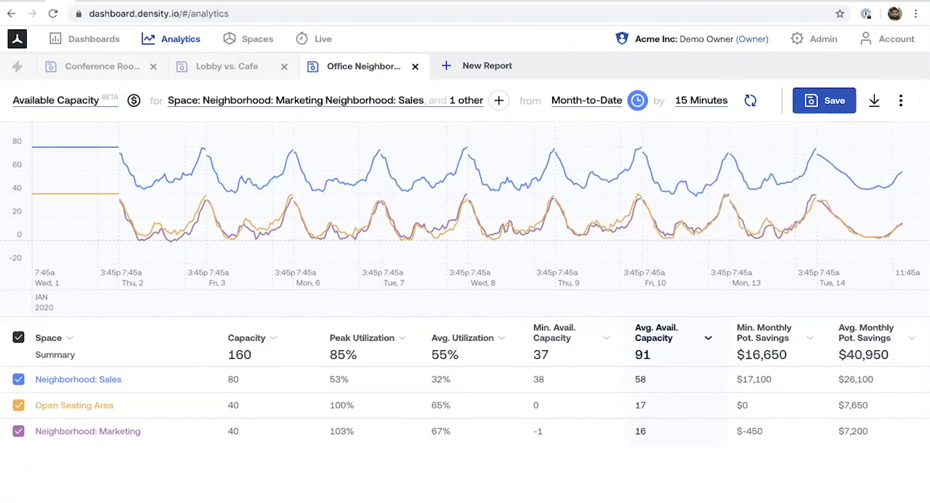
mouse_move(130, 500)
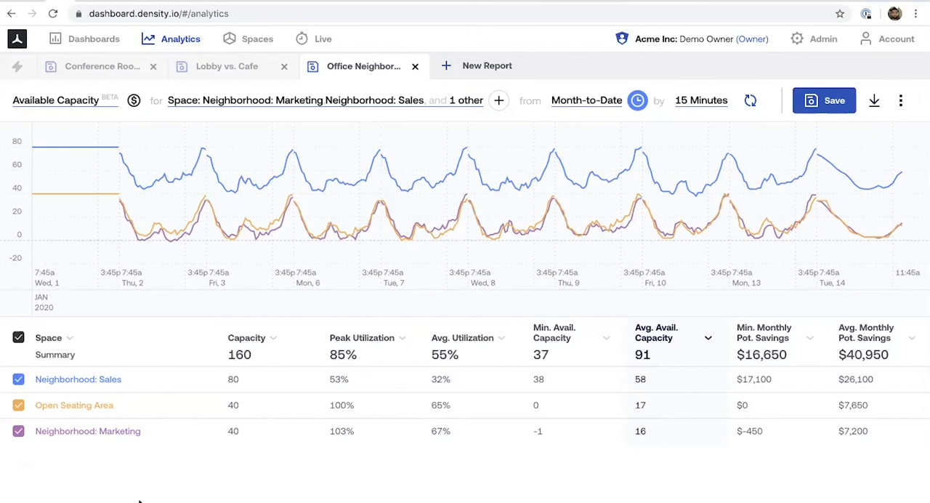
mouse_move(140, 496)
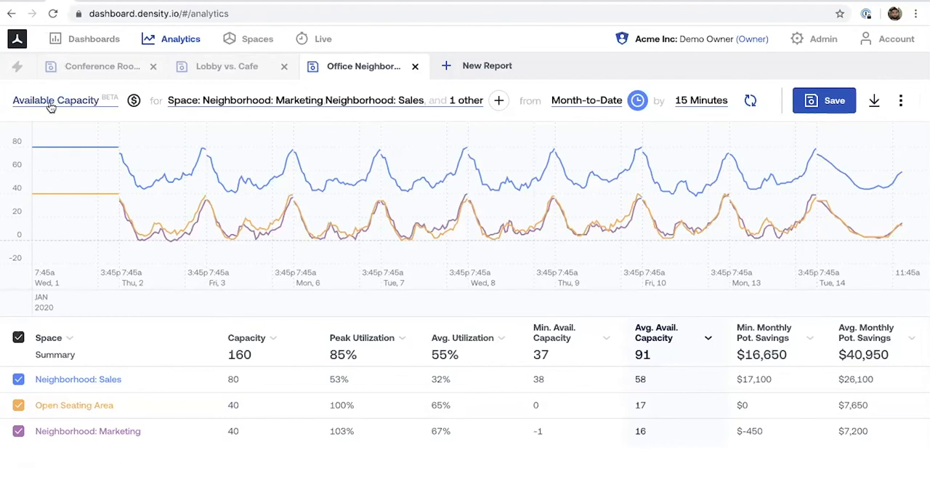
mouse_move(60, 107)
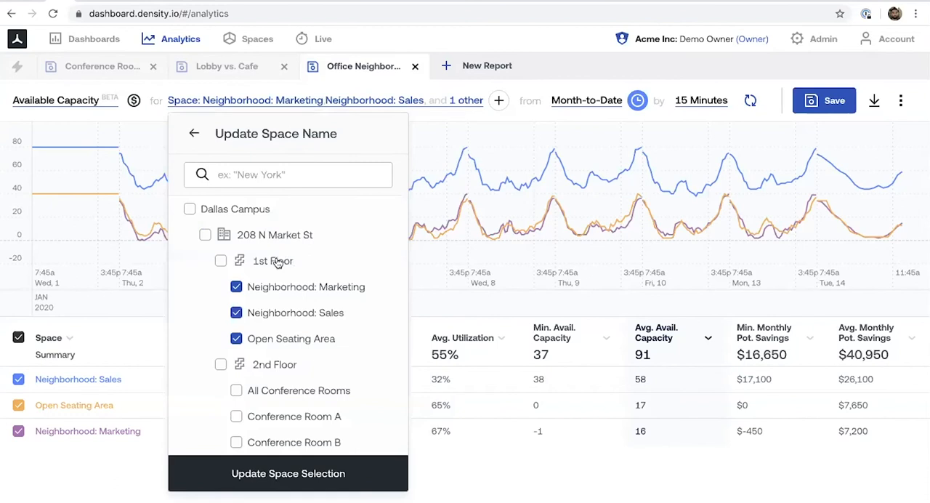
Add 1st Floor to the selected spaces and confirm 15-minute intervals
scroll("down", 3)
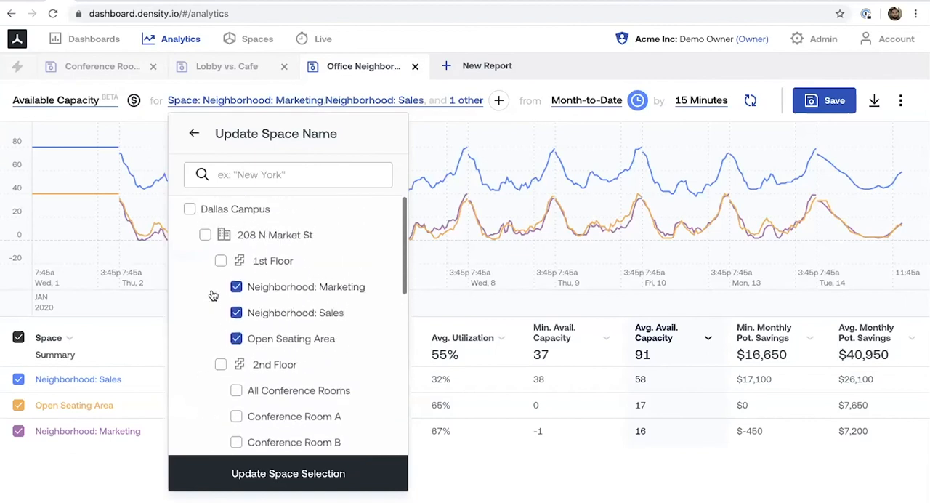
left_click(221, 260)
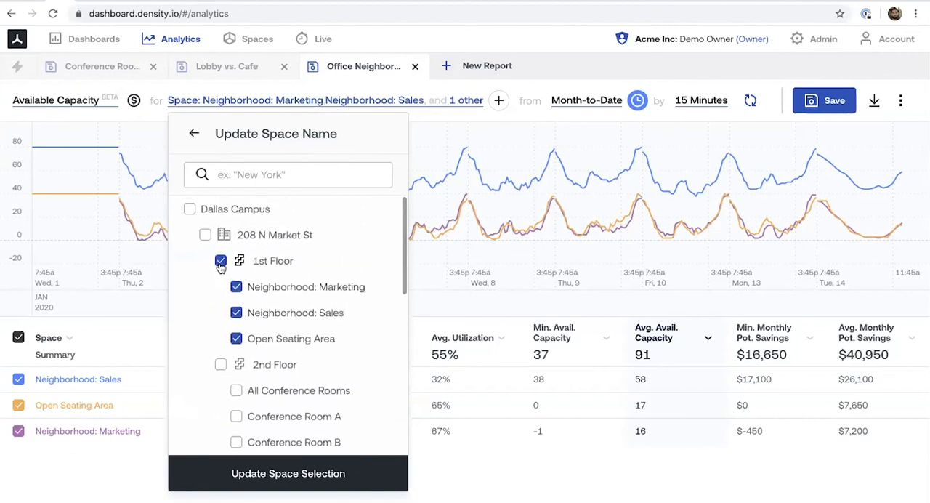
left_click(287, 473)
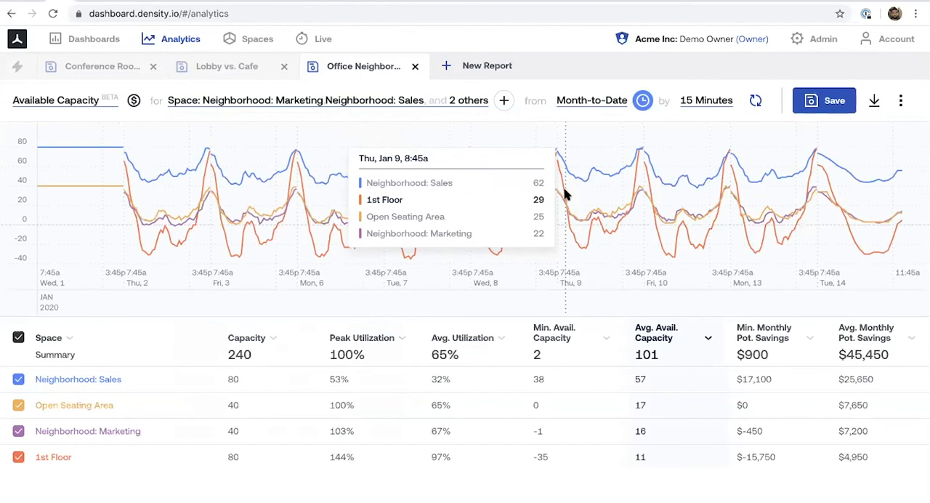
mouse_move(499, 327)
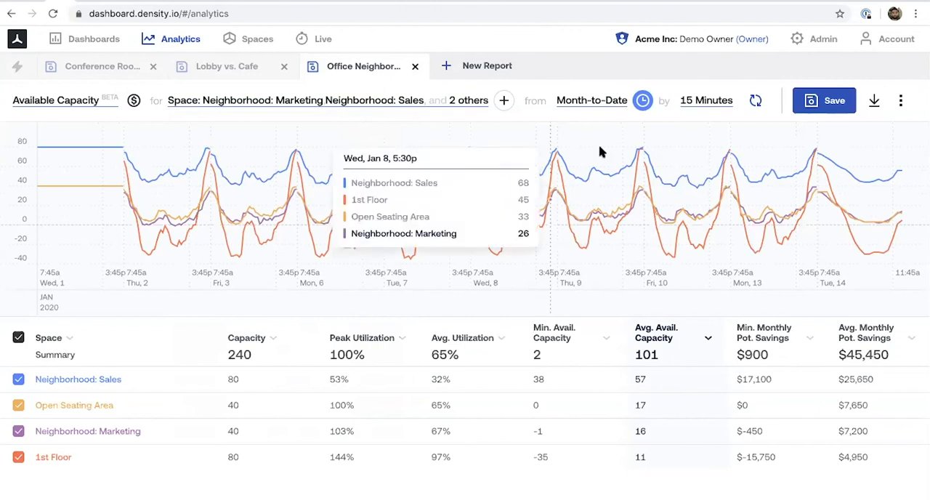
left_click(706, 100)
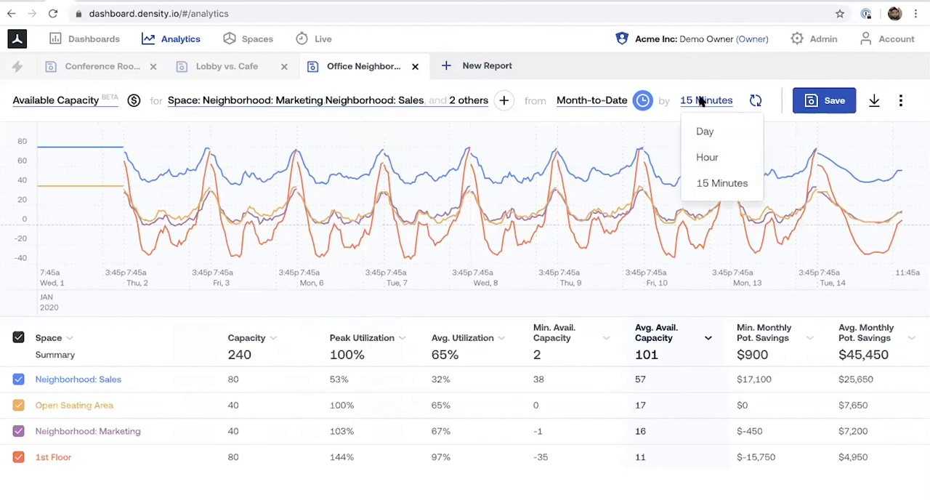
mouse_move(704, 107)
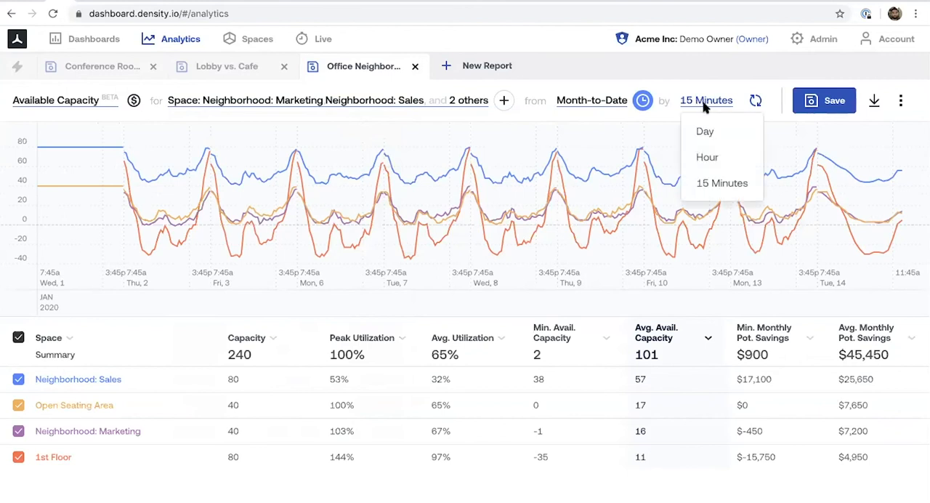